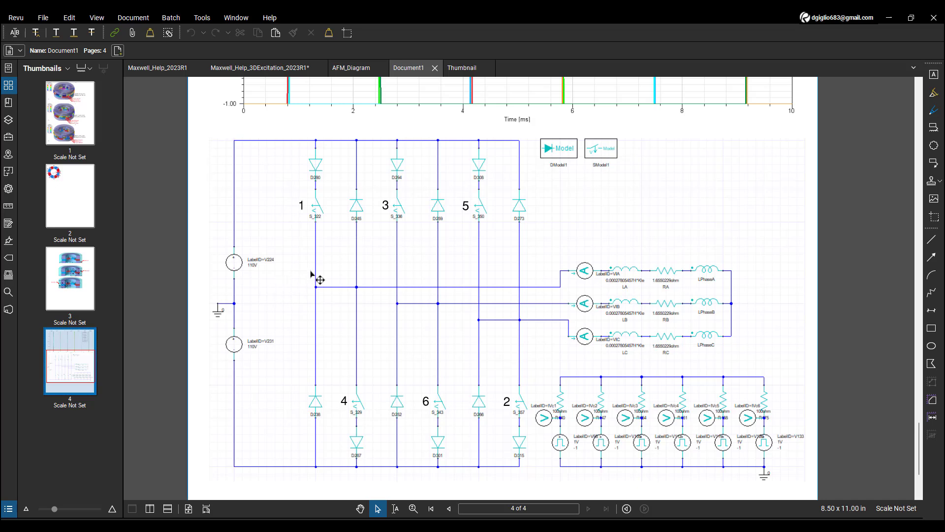
mouse_move(385, 277)
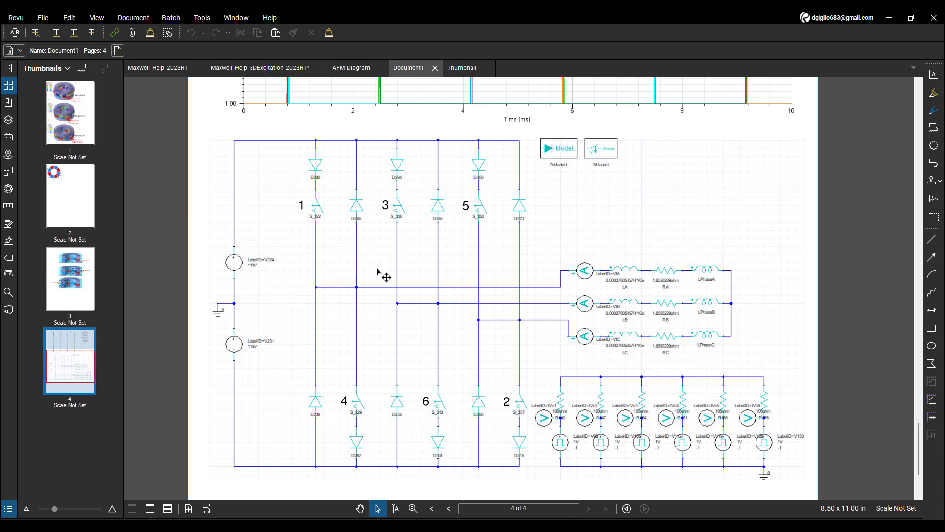
mouse_move(552, 259)
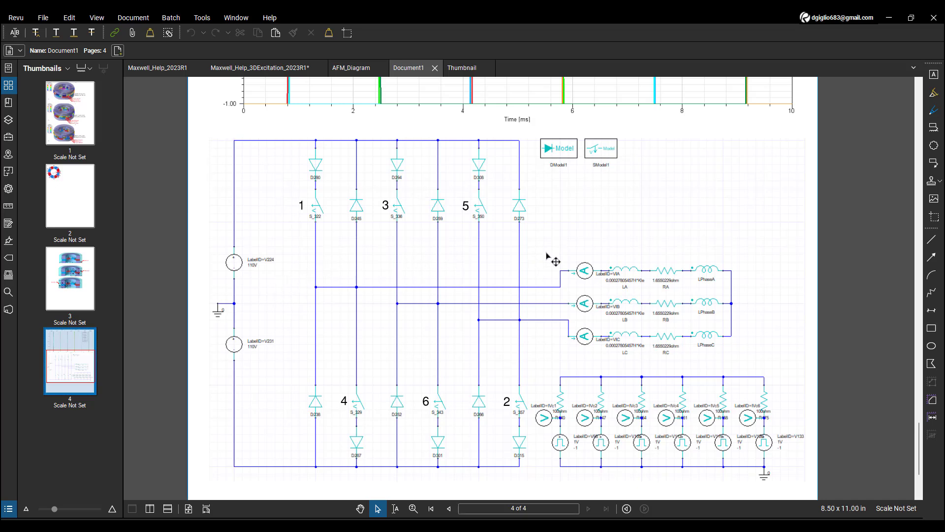
mouse_move(344, 397)
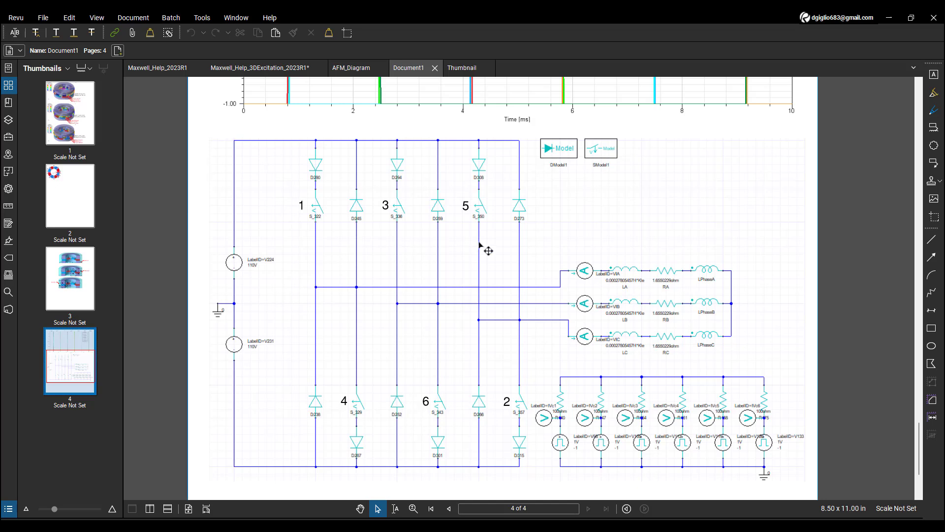
mouse_move(528, 417)
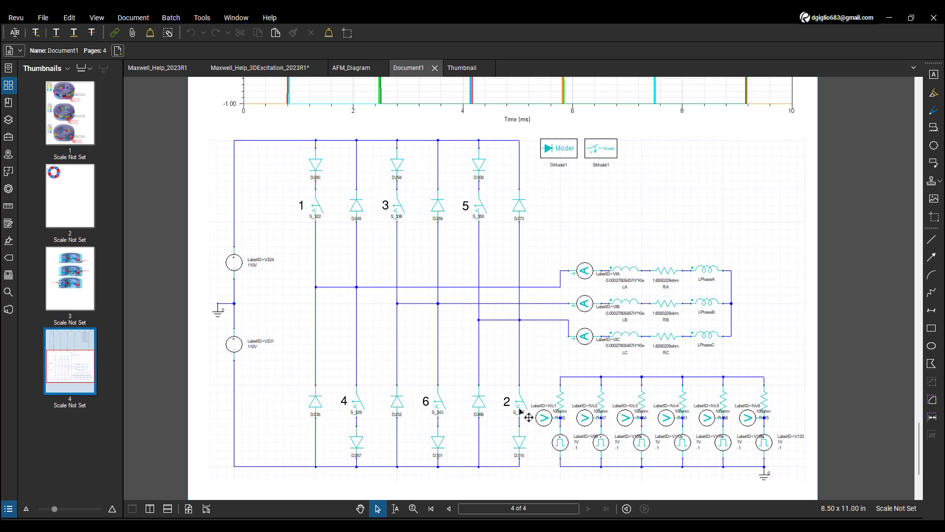
mouse_move(352, 350)
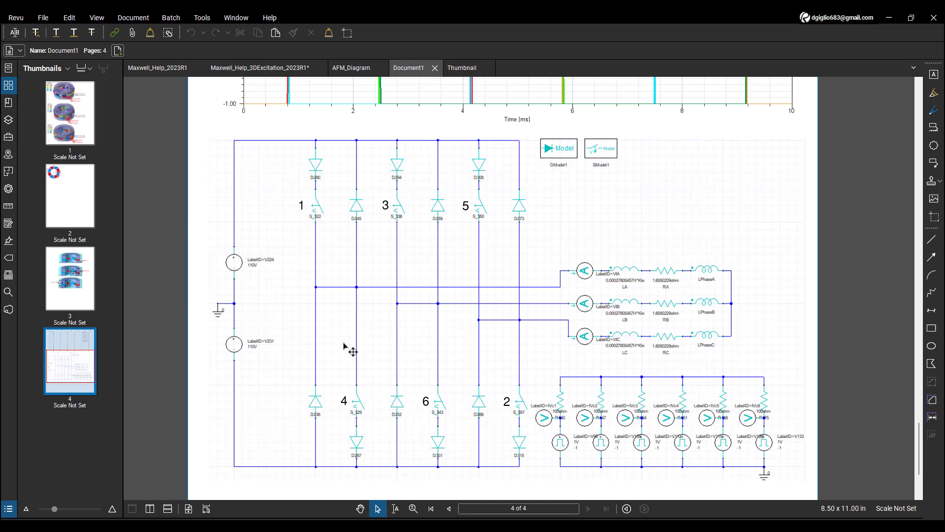
mouse_move(358, 383)
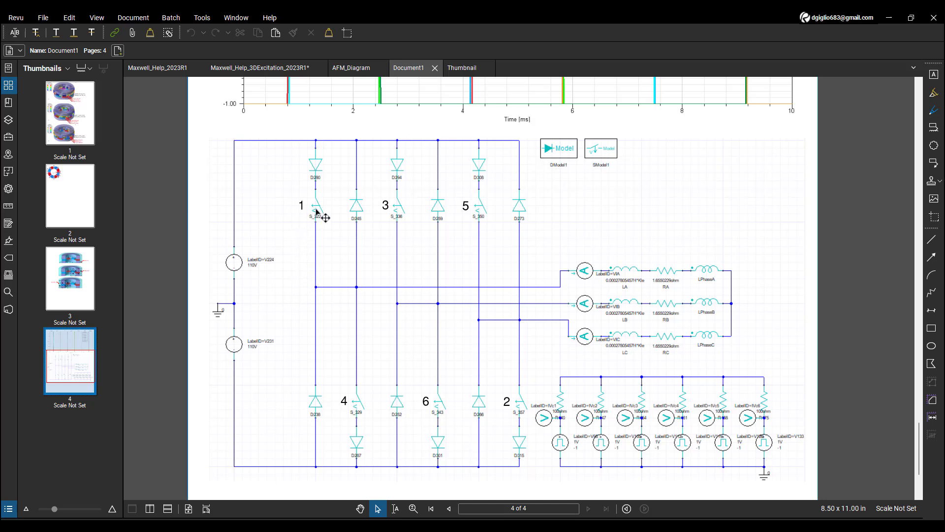
mouse_move(393, 287)
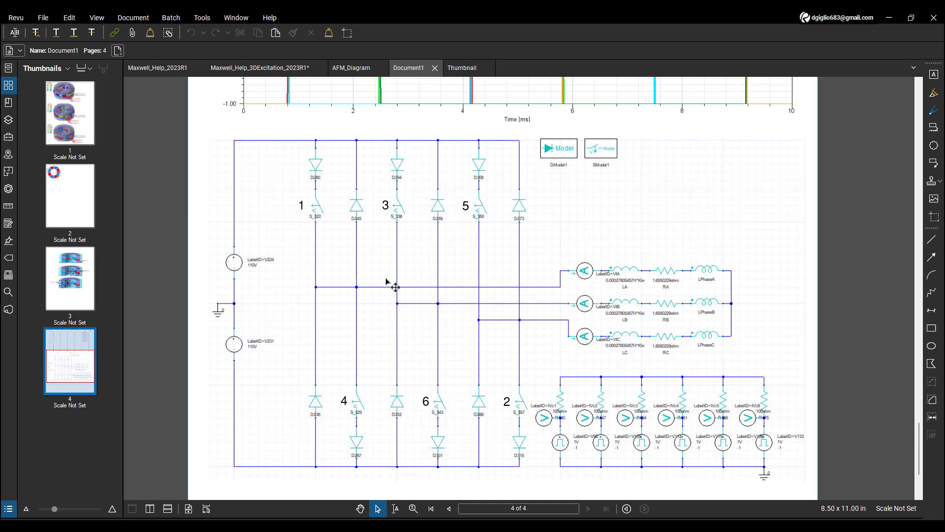
mouse_move(493, 217)
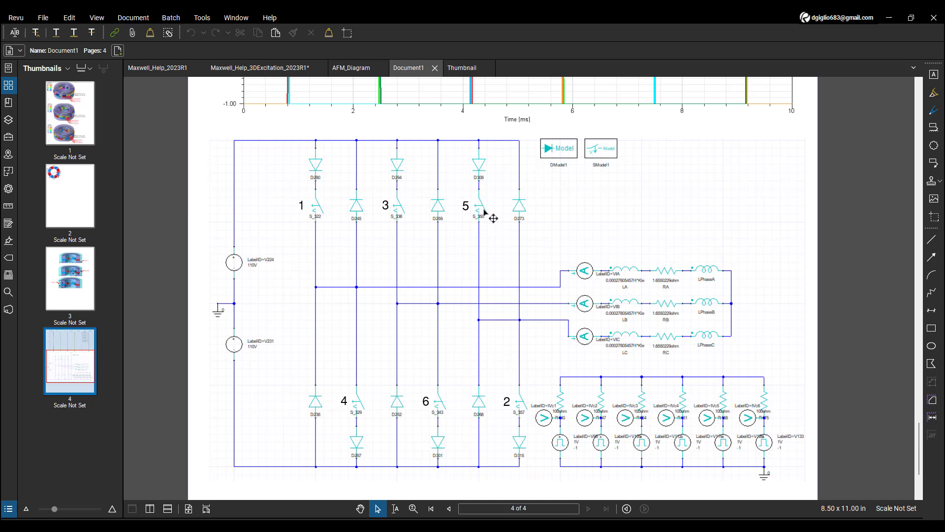
mouse_move(408, 217)
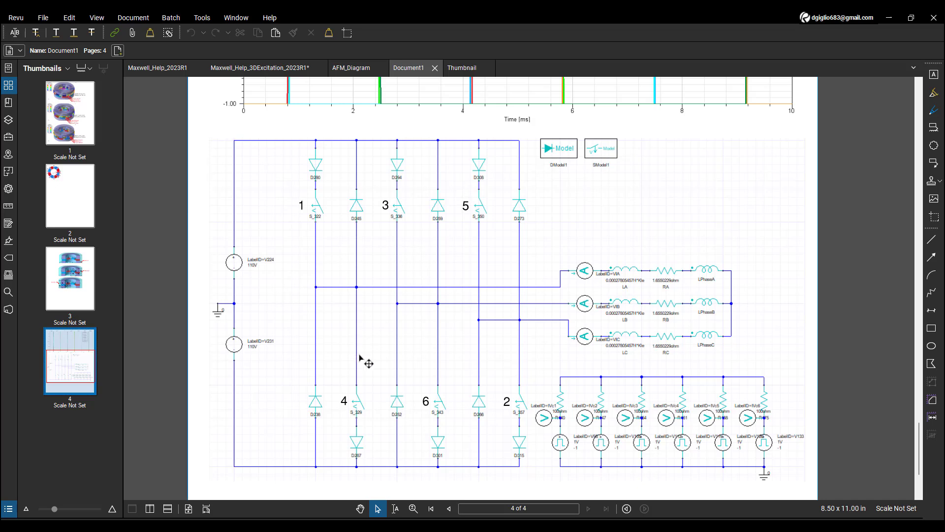
mouse_move(437, 386)
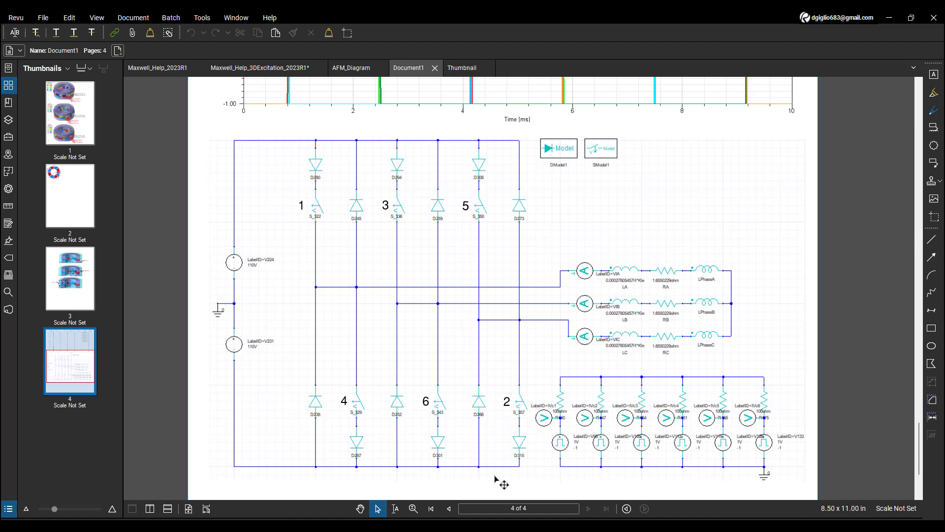
- Scroll page 4 until the NodeVoltage transient plot with 5,6 / 1,6 / 1,2 labels is visible
scroll(down, 3)
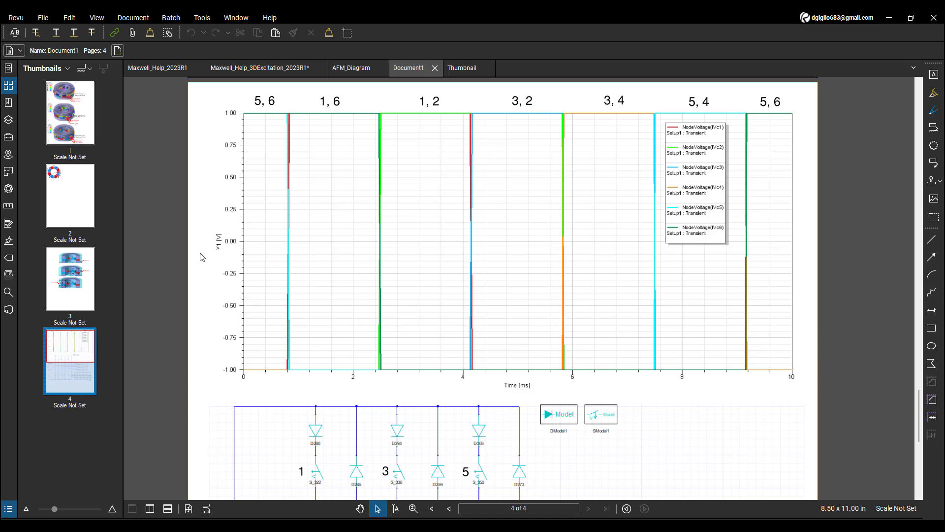
mouse_move(234, 228)
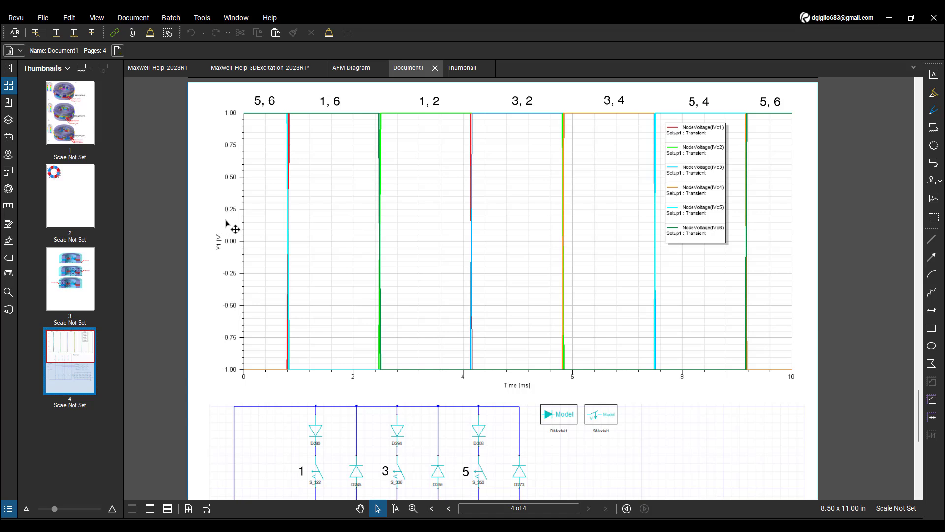
mouse_move(277, 99)
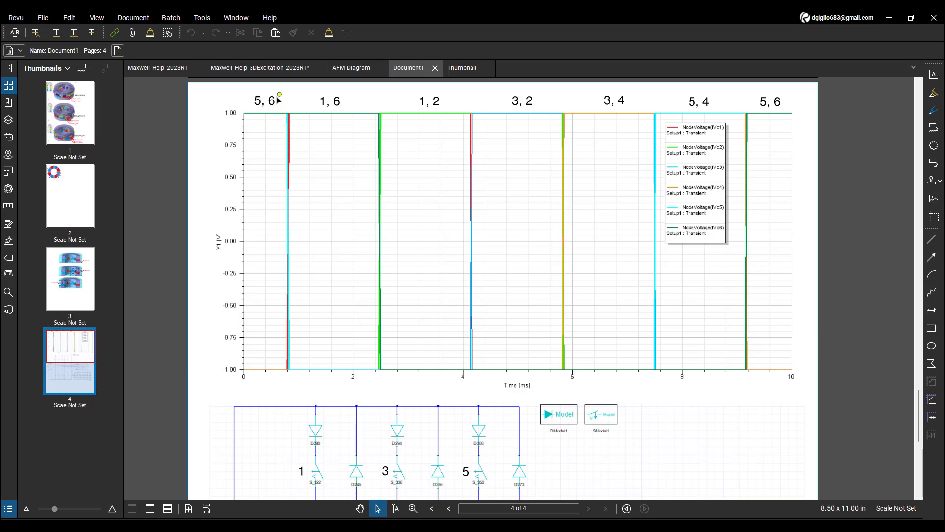
mouse_move(601, 107)
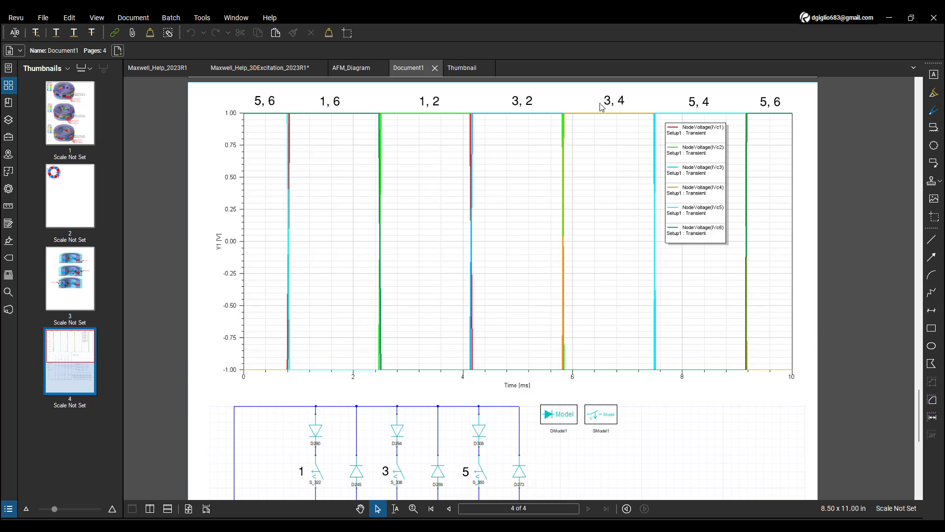
mouse_move(731, 398)
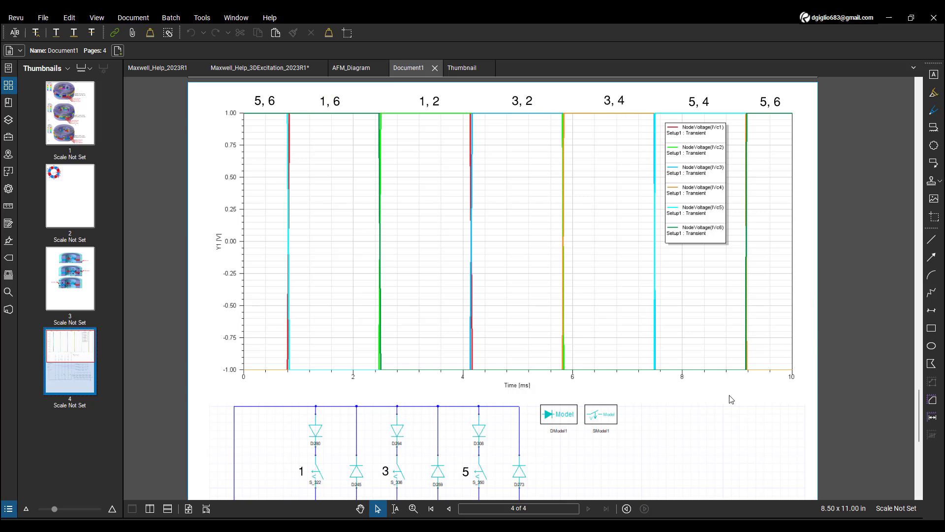
scroll(down, 3)
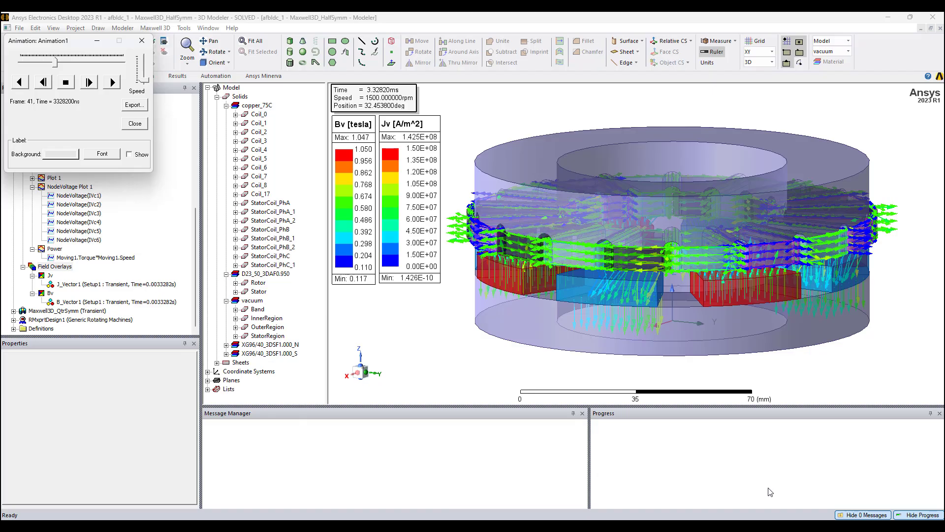
mouse_move(490, 372)
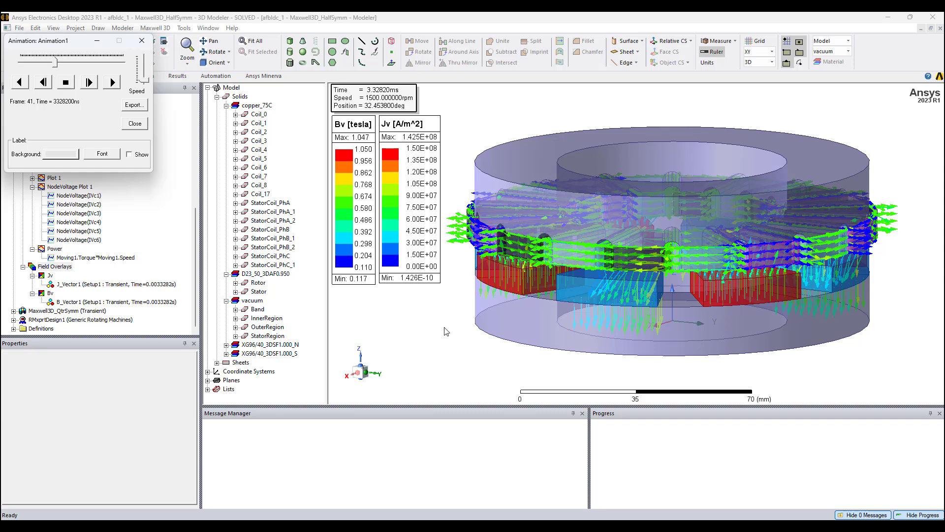
mouse_move(565, 373)
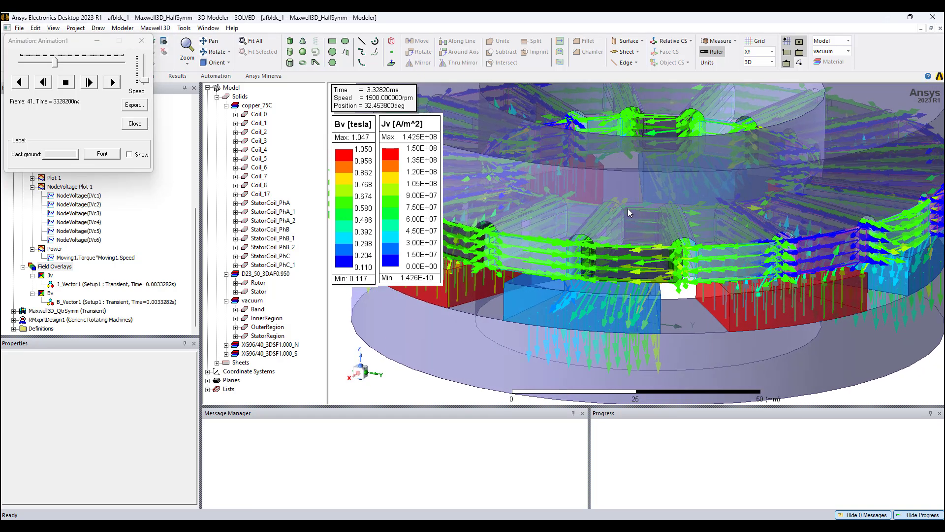
mouse_move(662, 224)
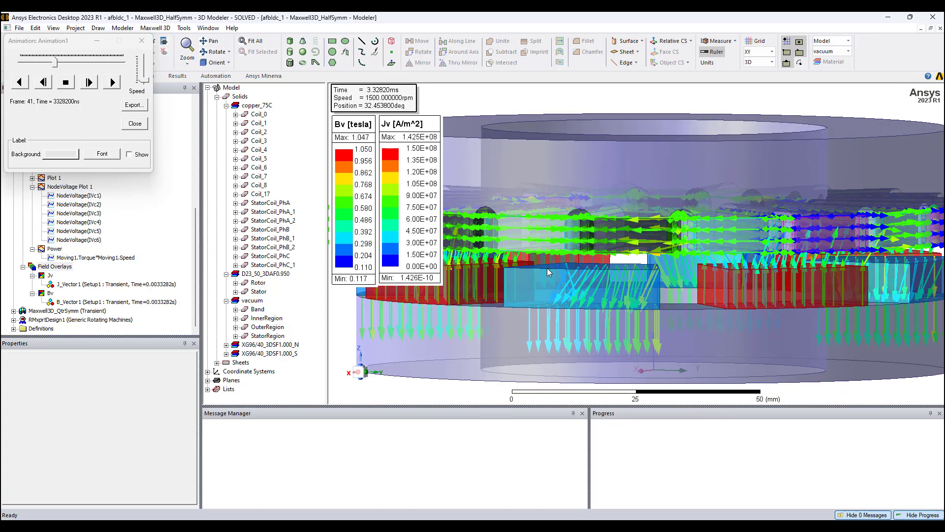
mouse_move(629, 289)
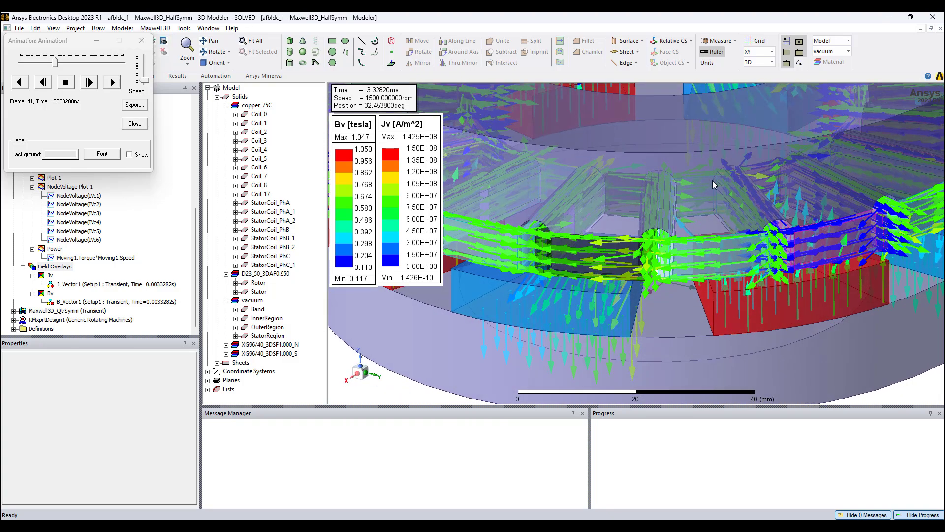
mouse_move(690, 231)
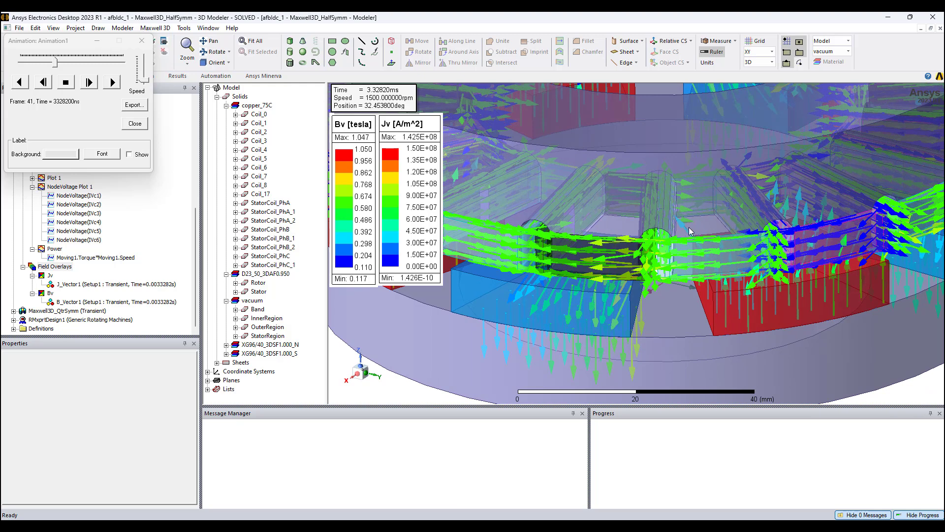
mouse_move(687, 246)
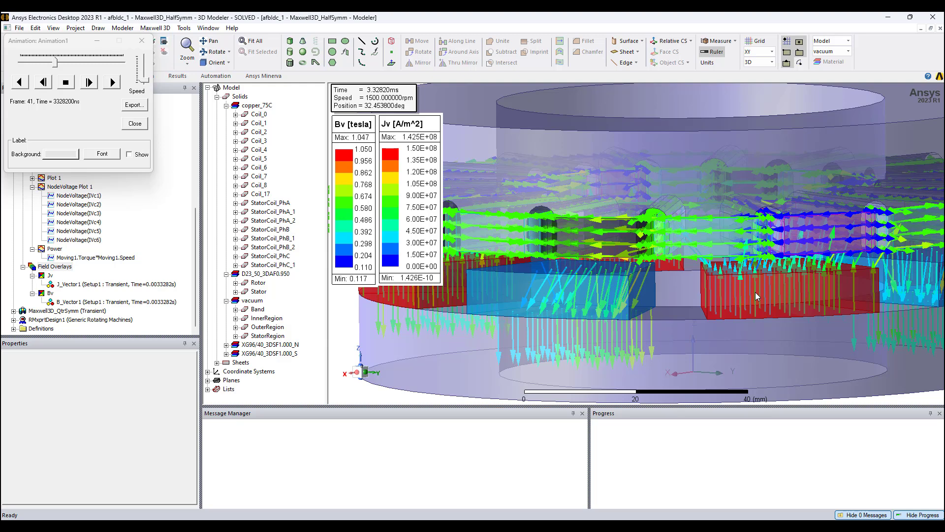
mouse_move(596, 285)
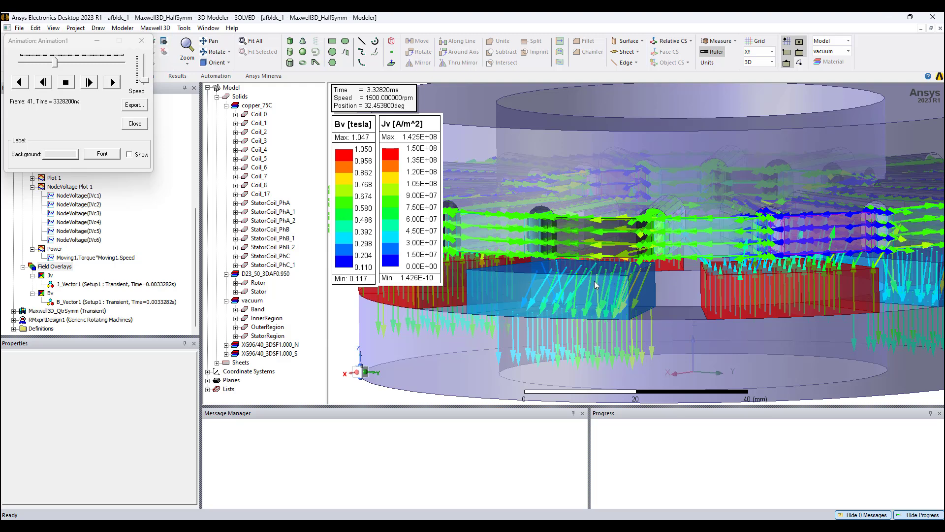
mouse_move(598, 293)
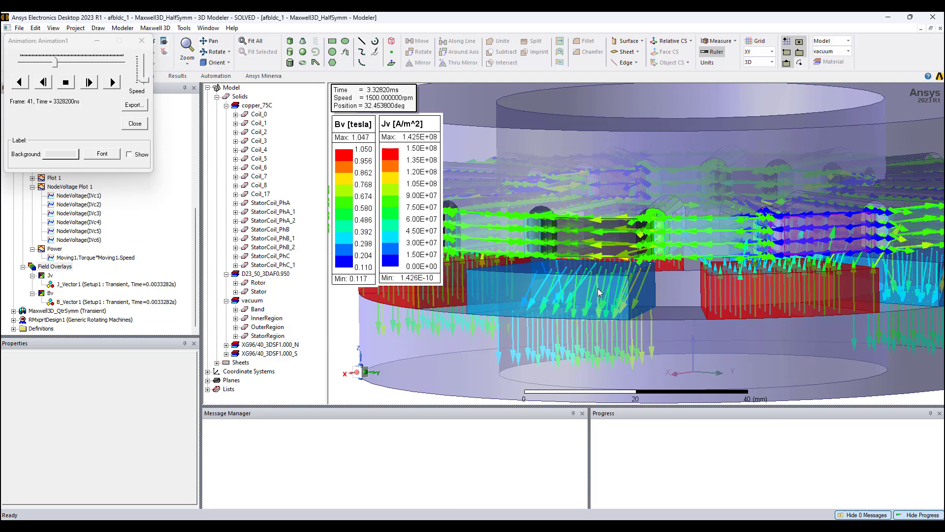
mouse_move(619, 285)
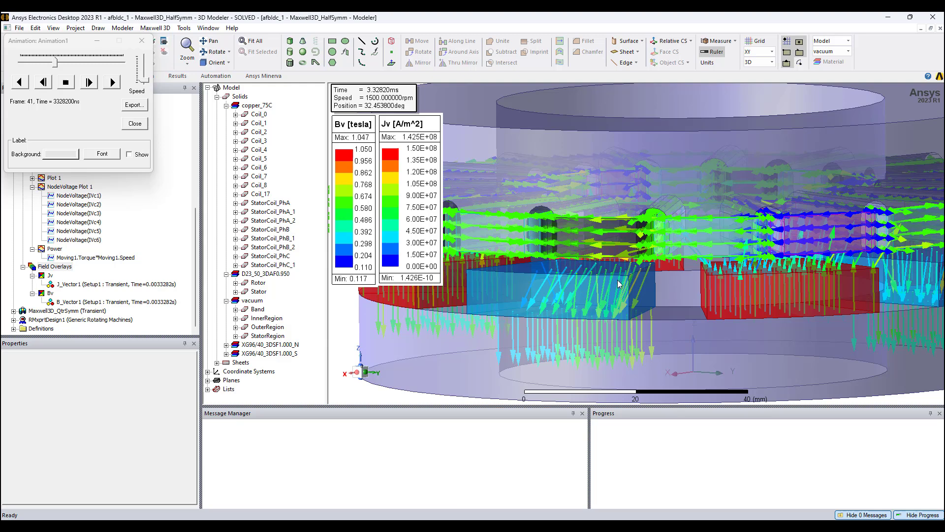
mouse_move(622, 310)
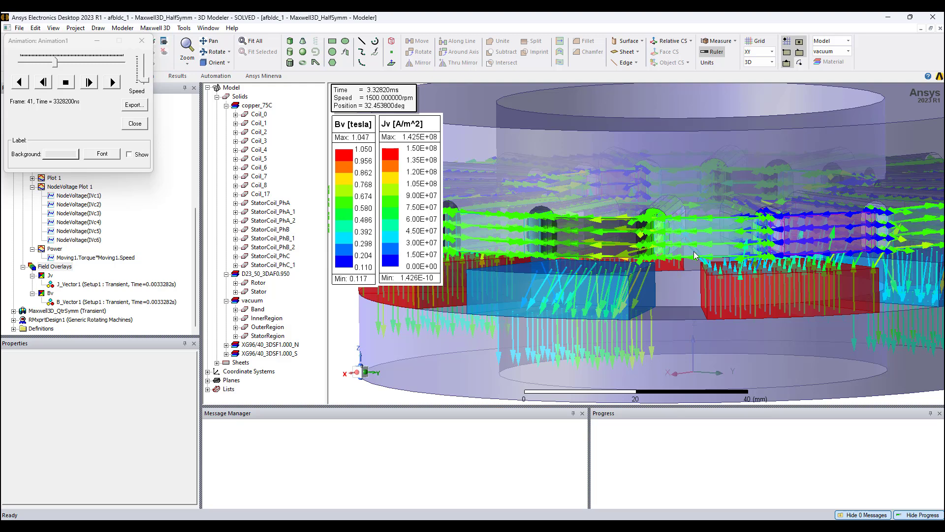
mouse_move(708, 230)
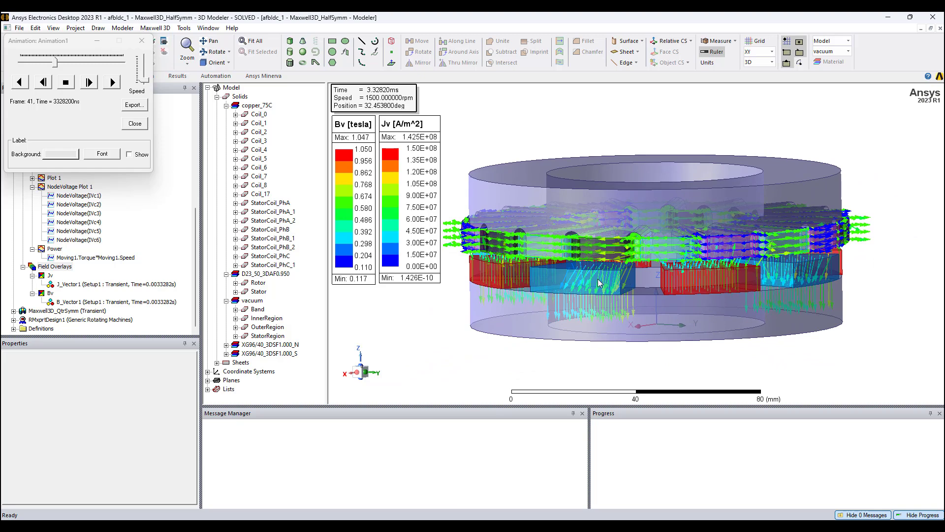
mouse_move(807, 288)
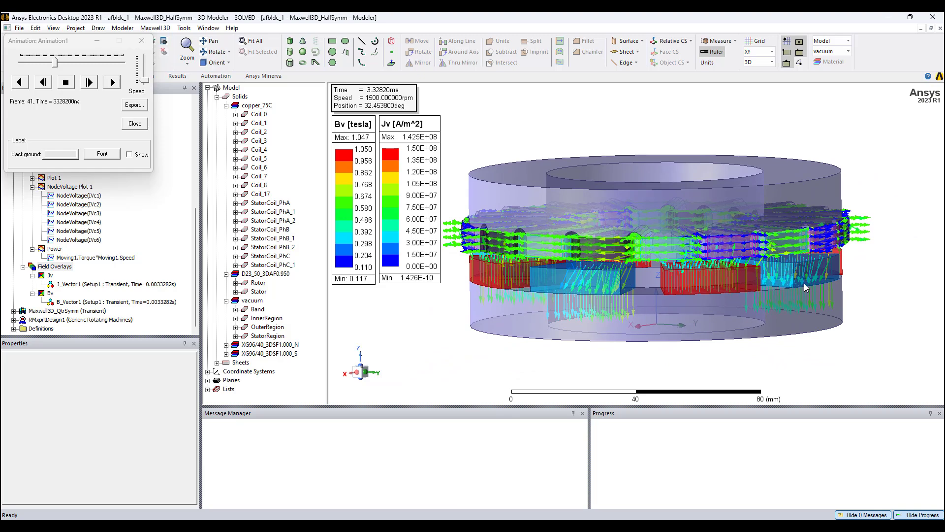
mouse_move(718, 364)
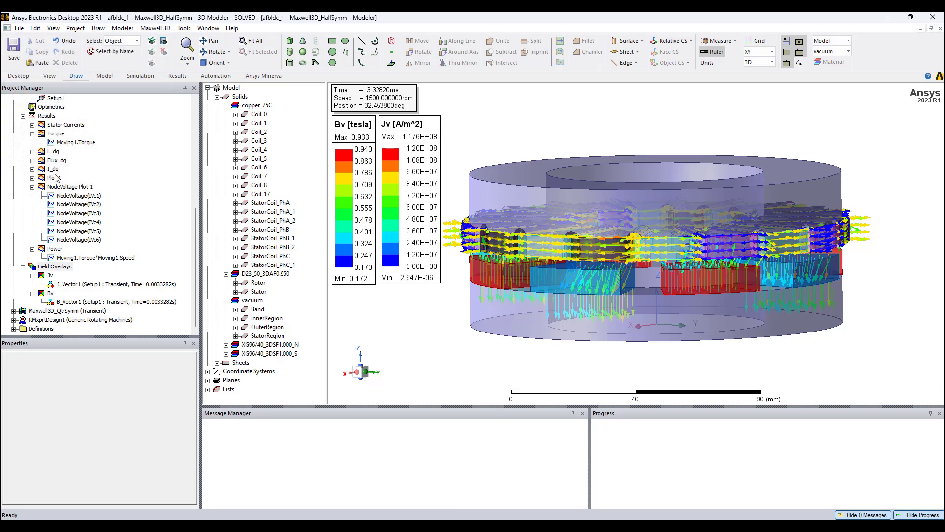
- View the Torque report (avg 14.07), then the Power report averaging about 2210 W
double_click(58, 133)
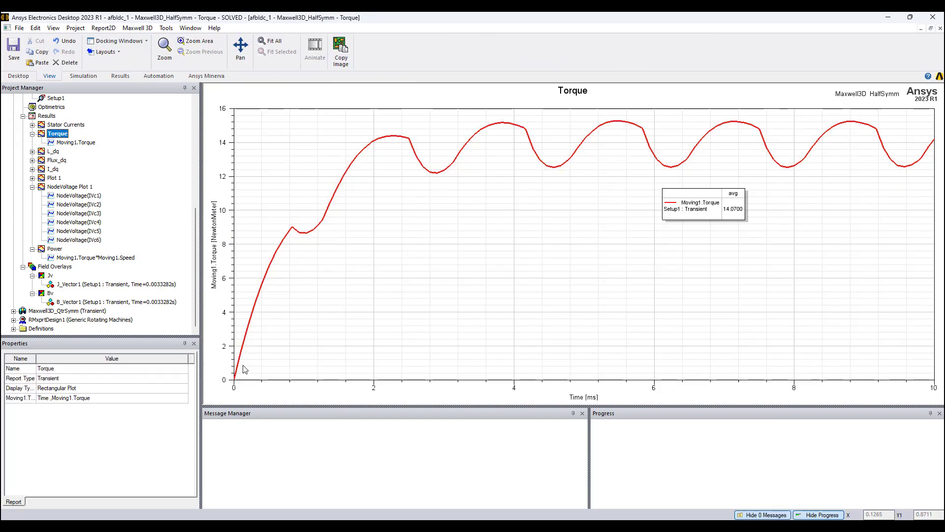
mouse_move(253, 339)
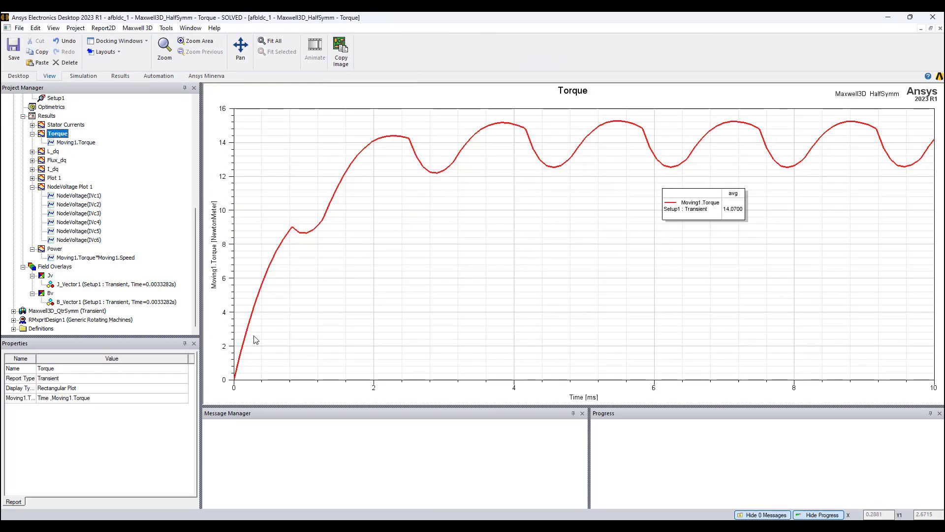
mouse_move(376, 188)
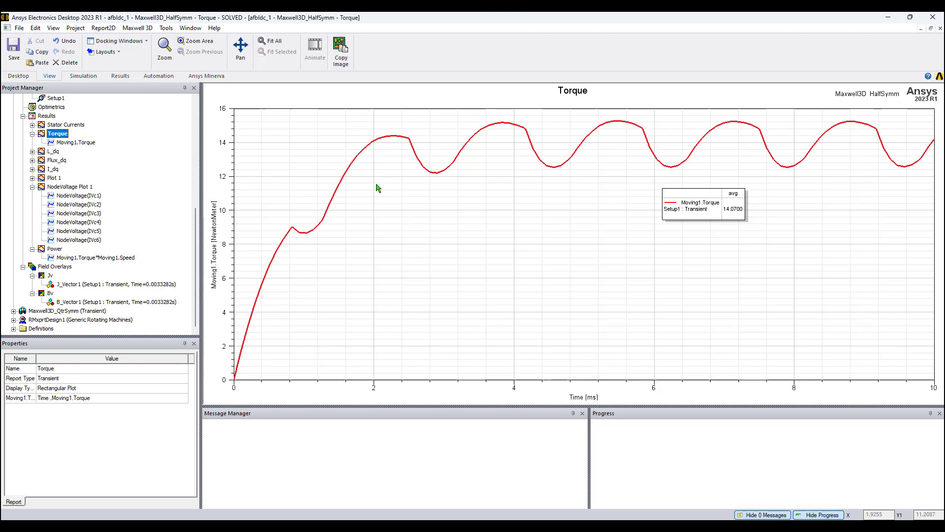
mouse_move(719, 143)
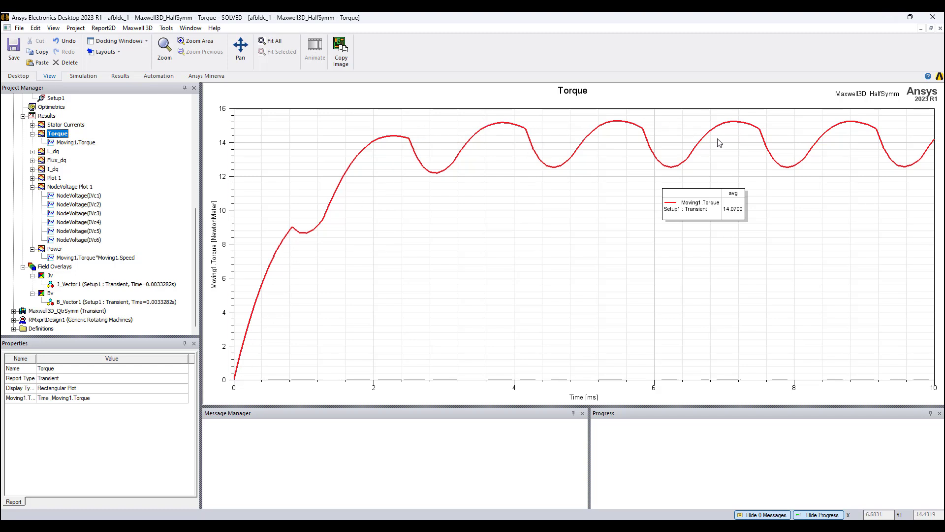
mouse_move(829, 187)
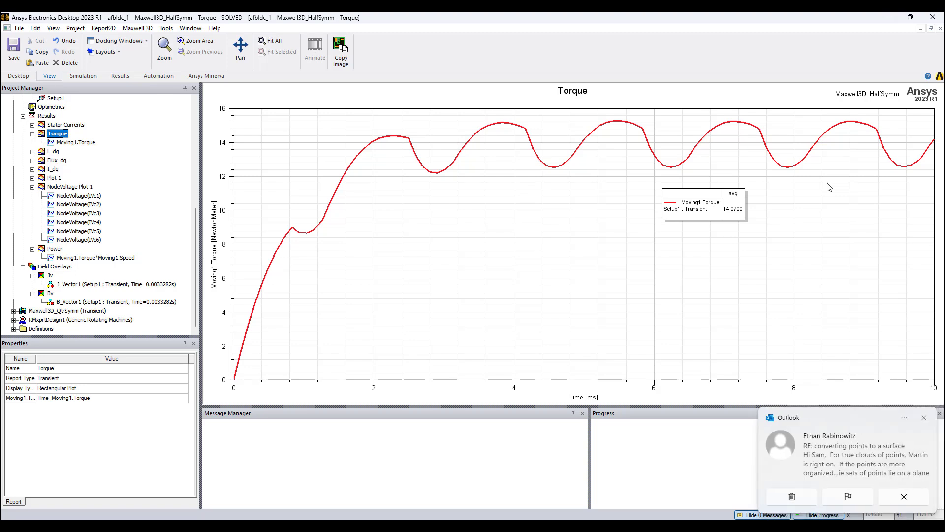
mouse_move(494, 161)
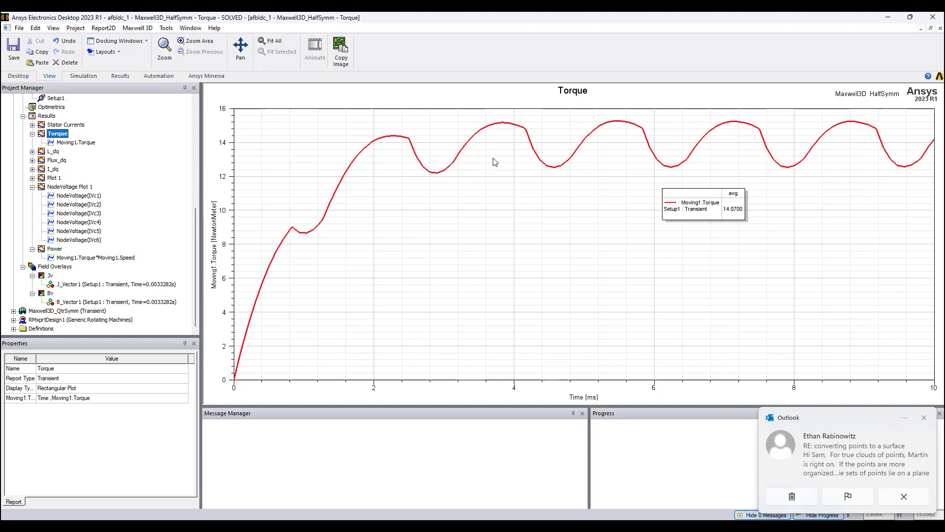
mouse_move(372, 227)
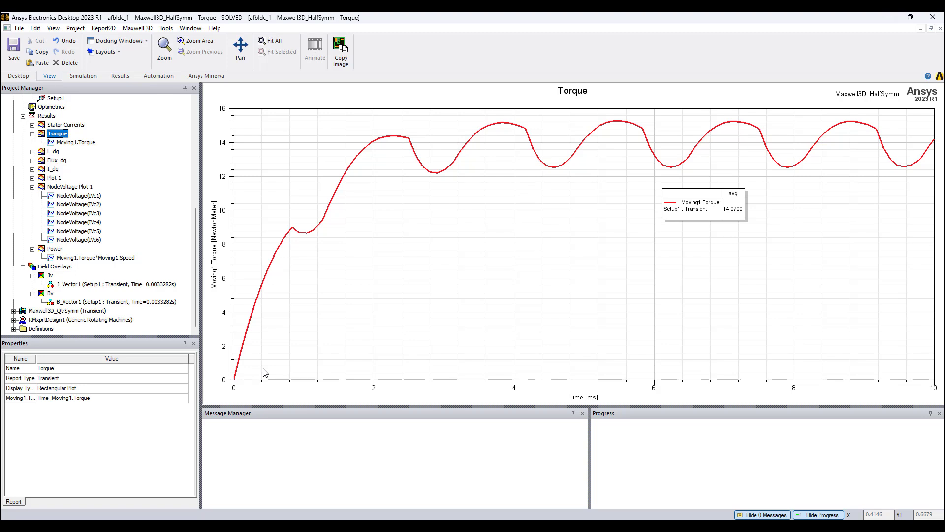
mouse_move(272, 361)
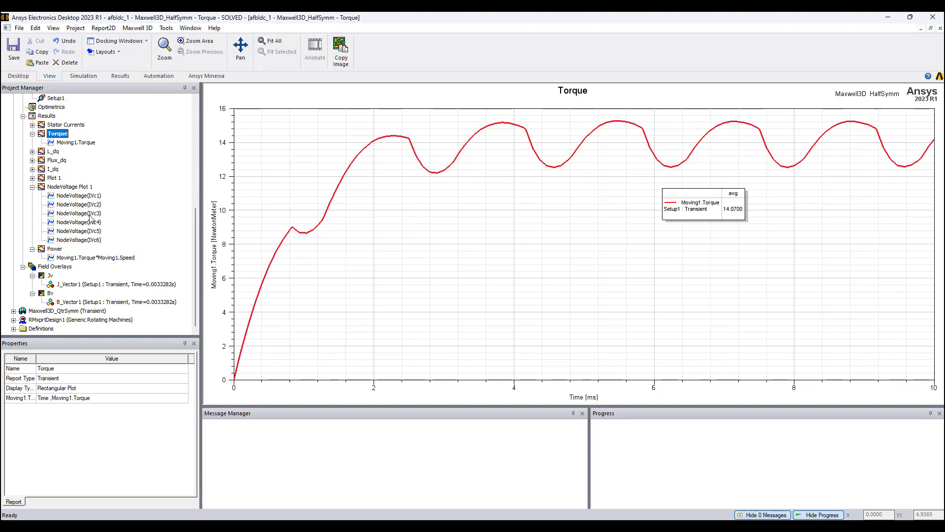
click(54, 250)
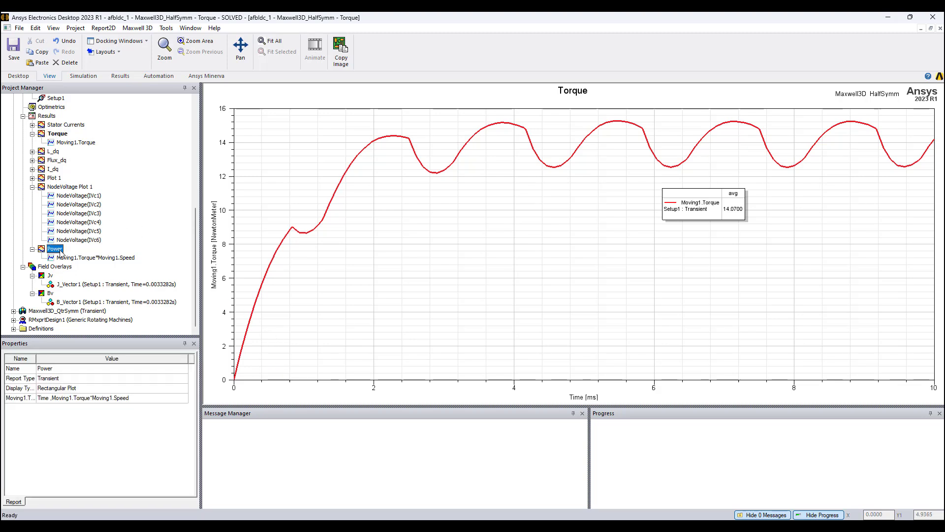
double_click(55, 249)
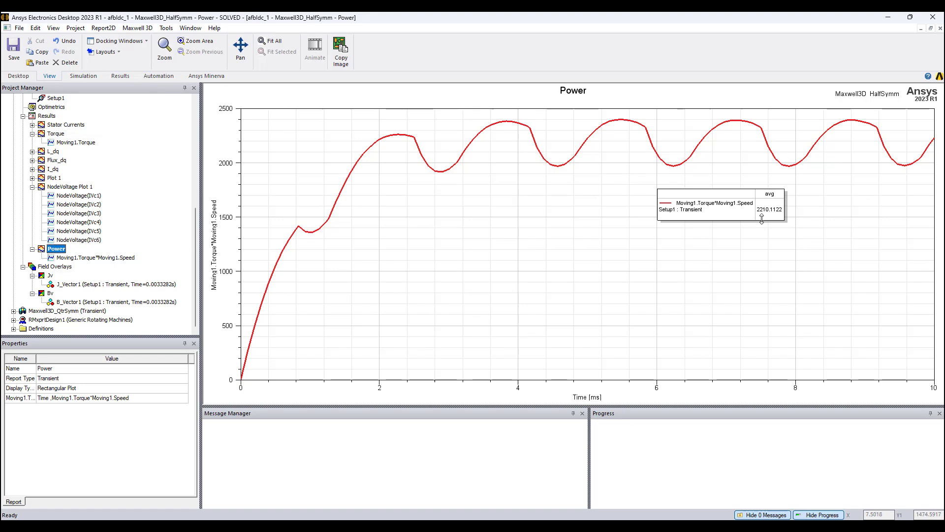
mouse_move(763, 227)
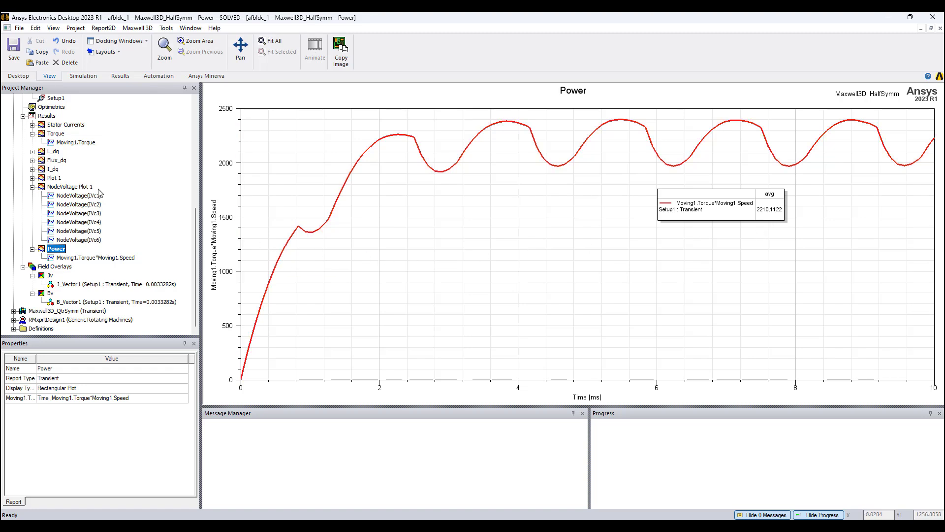
- Return to the Maxwell3D_HalfSymm model and bring up its Solution Data profile
click(77, 116)
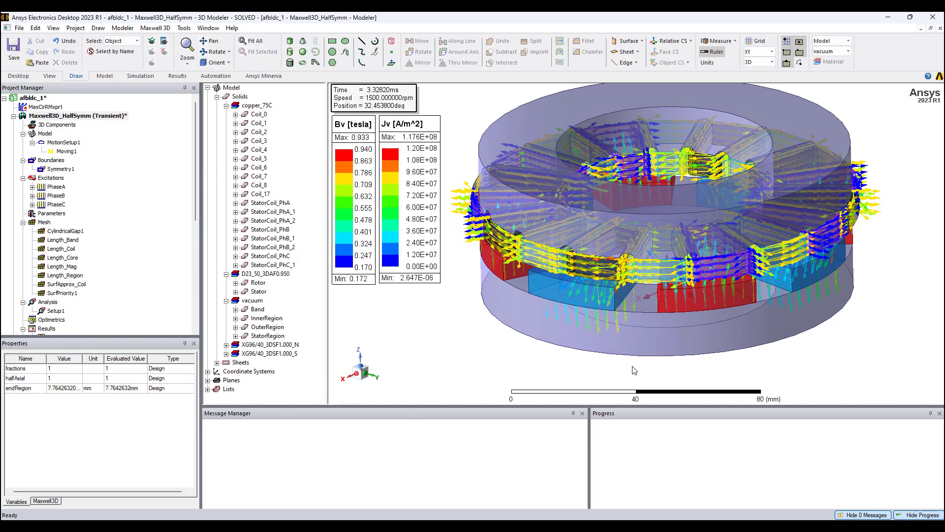
mouse_move(585, 371)
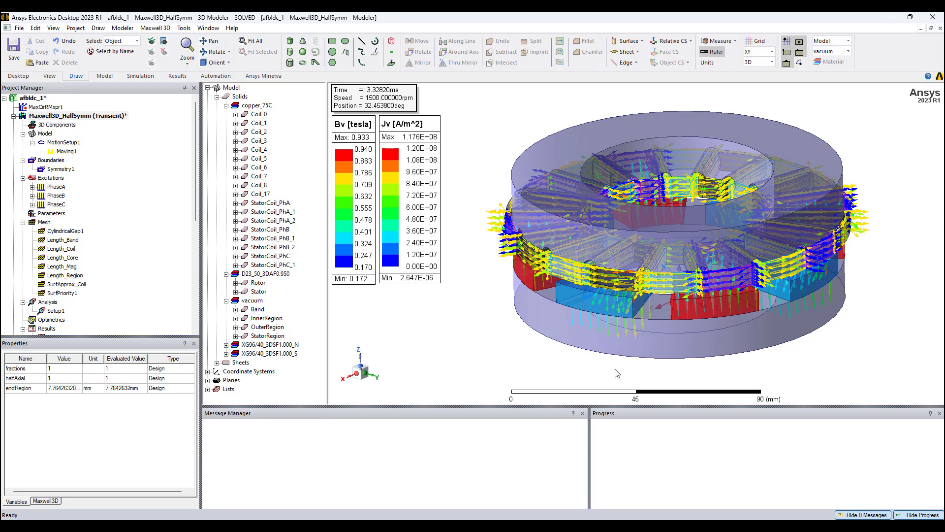
mouse_move(101, 124)
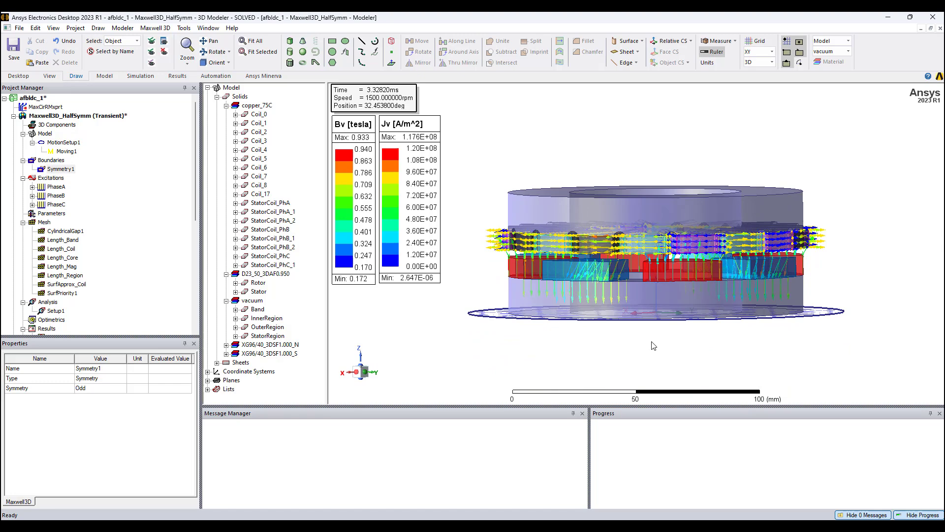
mouse_move(596, 301)
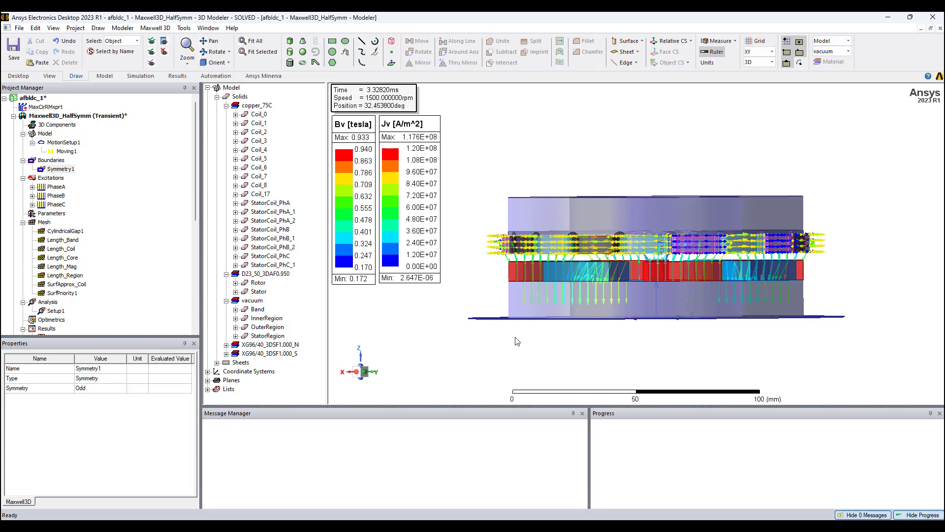
mouse_move(431, 324)
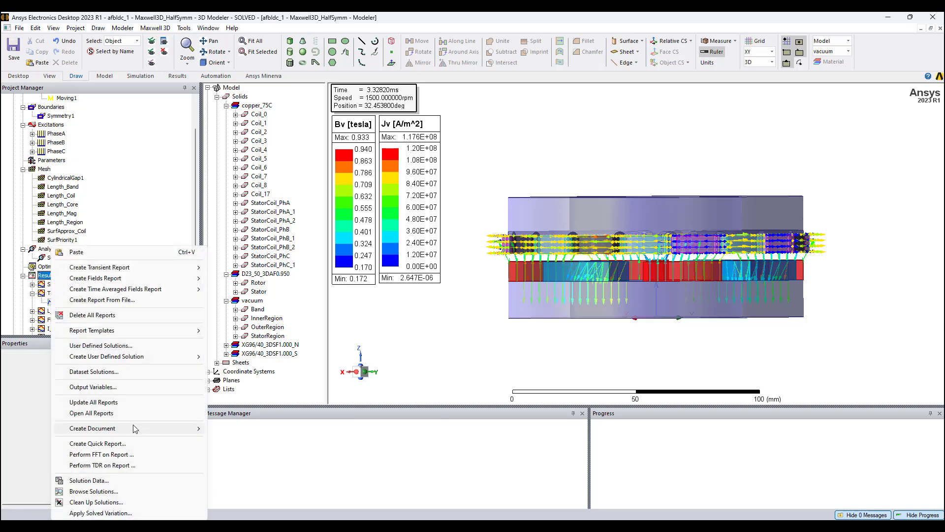
click(88, 479)
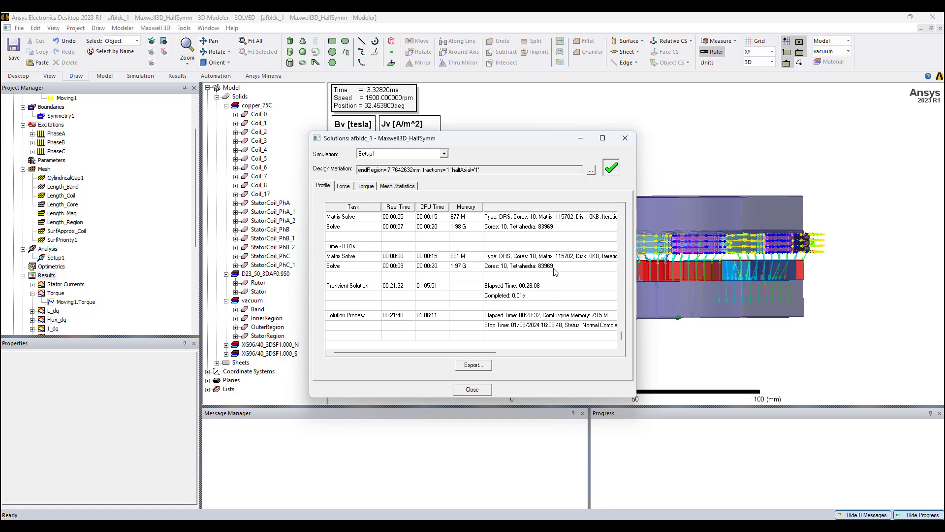
- View the Profile listing of the half-symmetry transient solve times
click(471, 388)
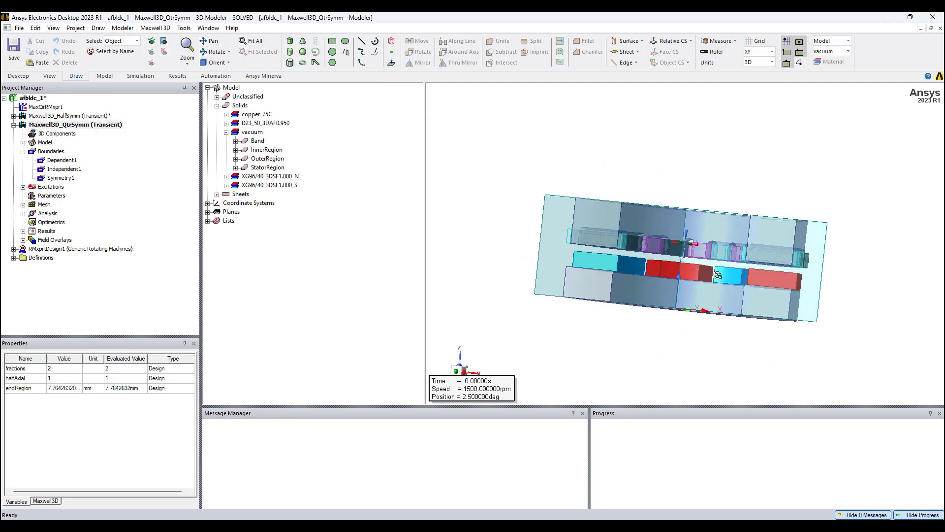
click(59, 177)
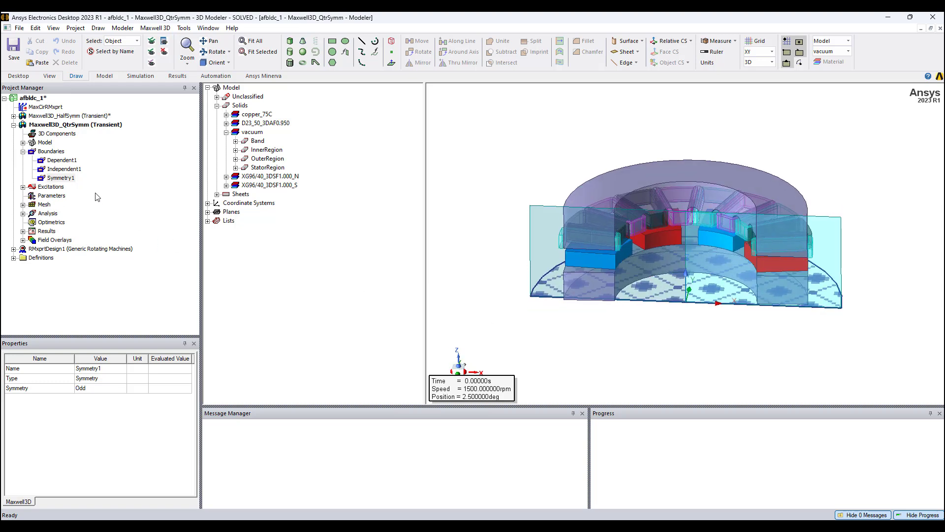
click(63, 159)
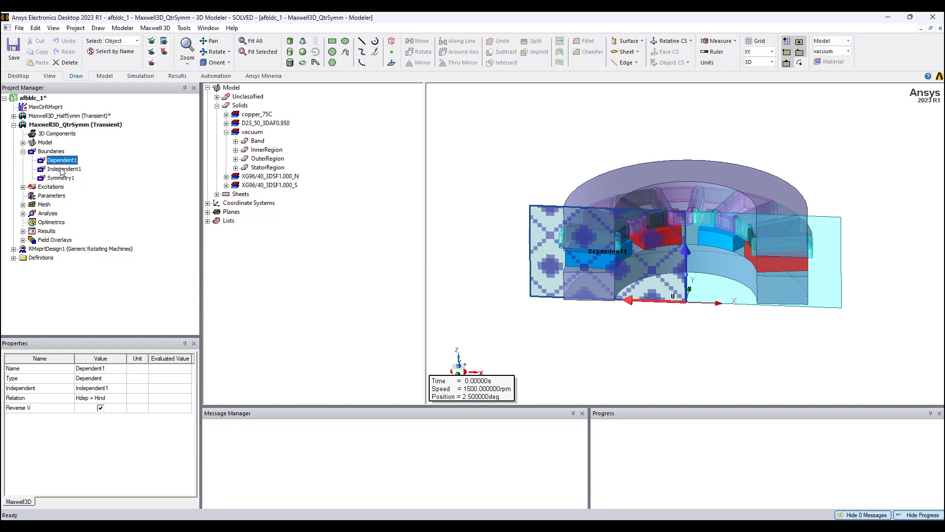
click(63, 169)
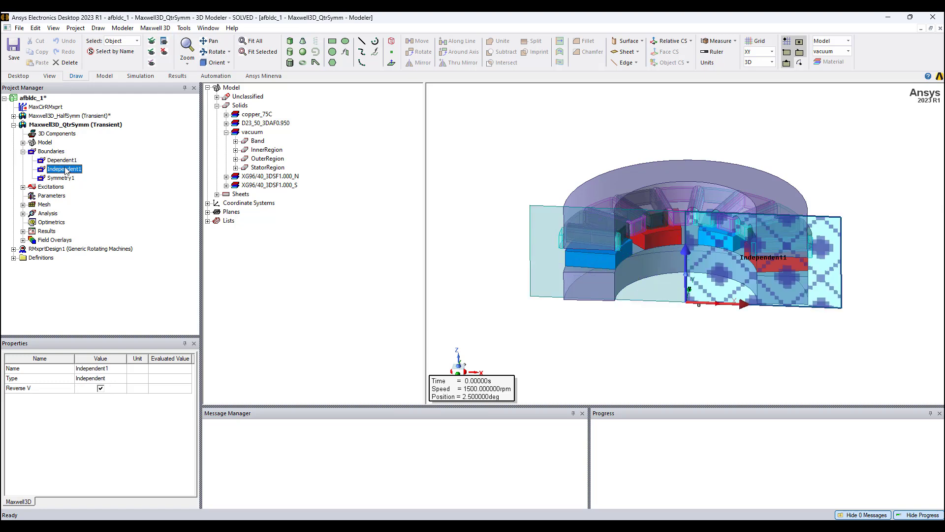
click(63, 159)
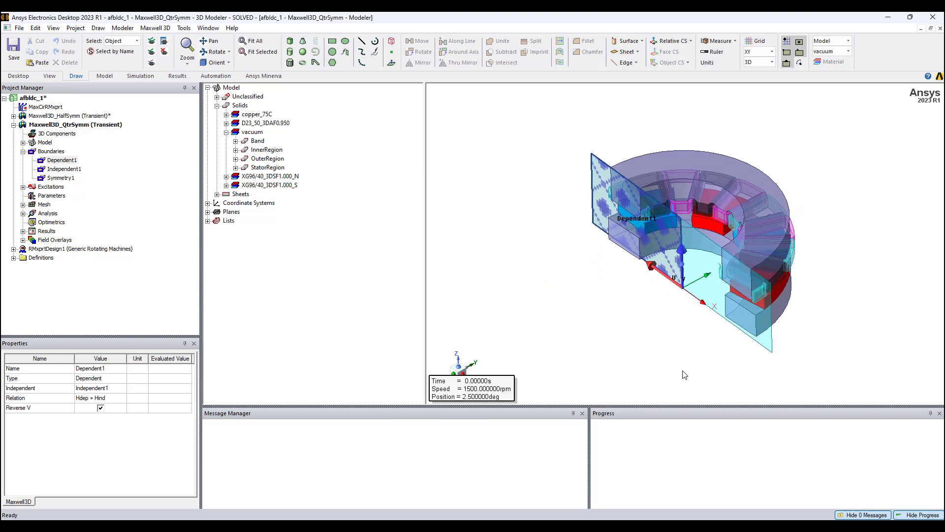
mouse_move(622, 258)
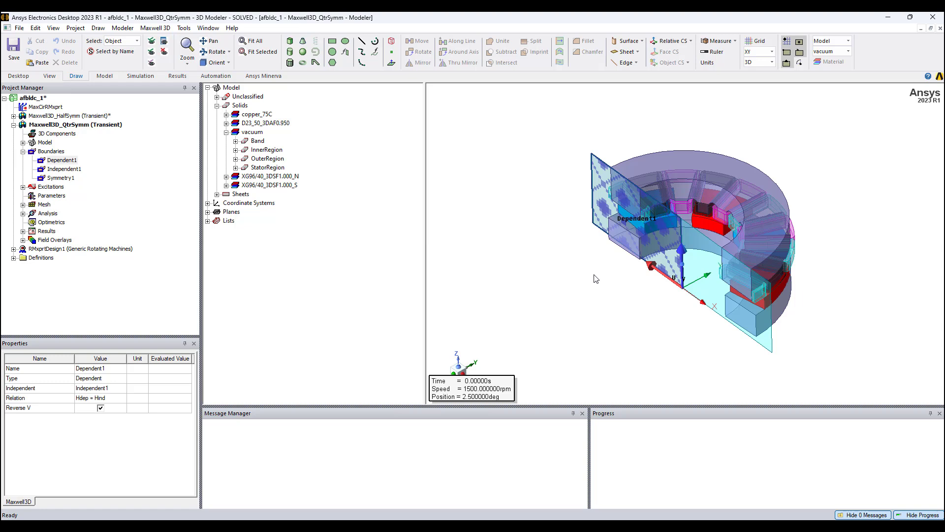
mouse_move(597, 278)
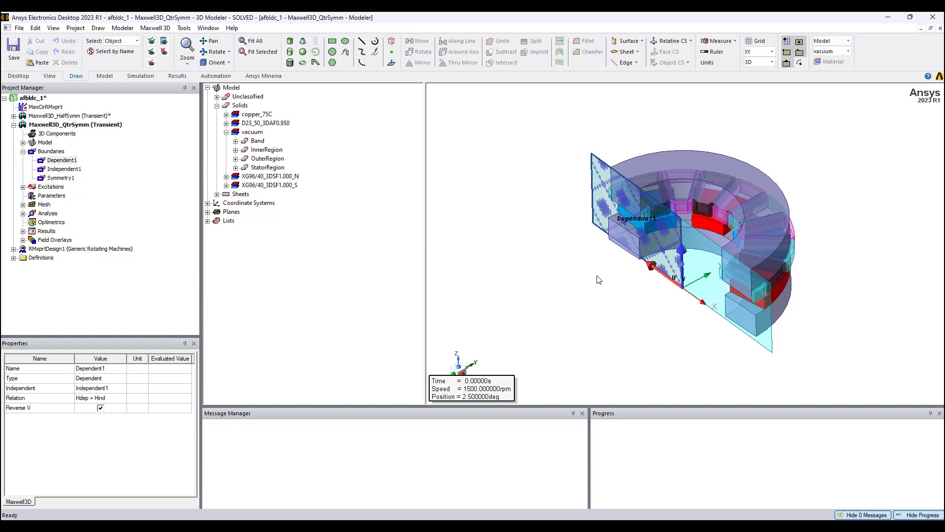
mouse_move(574, 293)
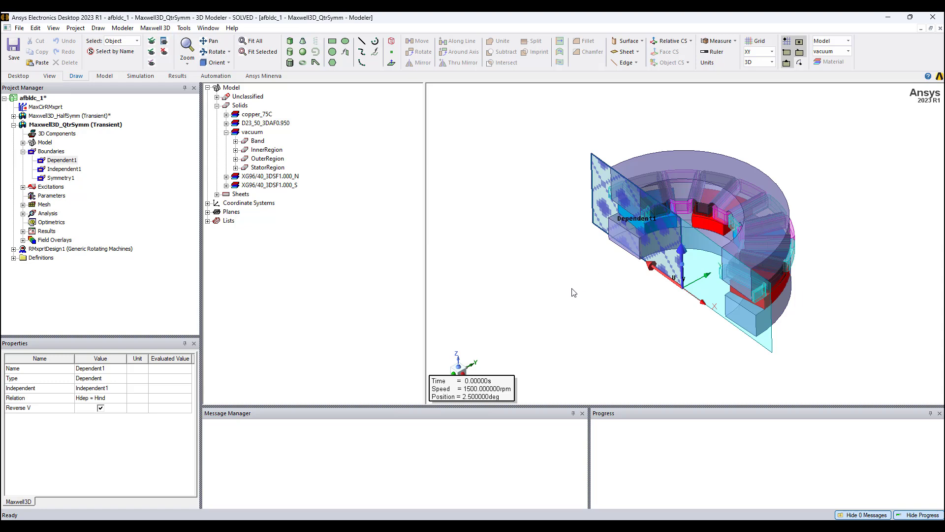
mouse_move(47, 235)
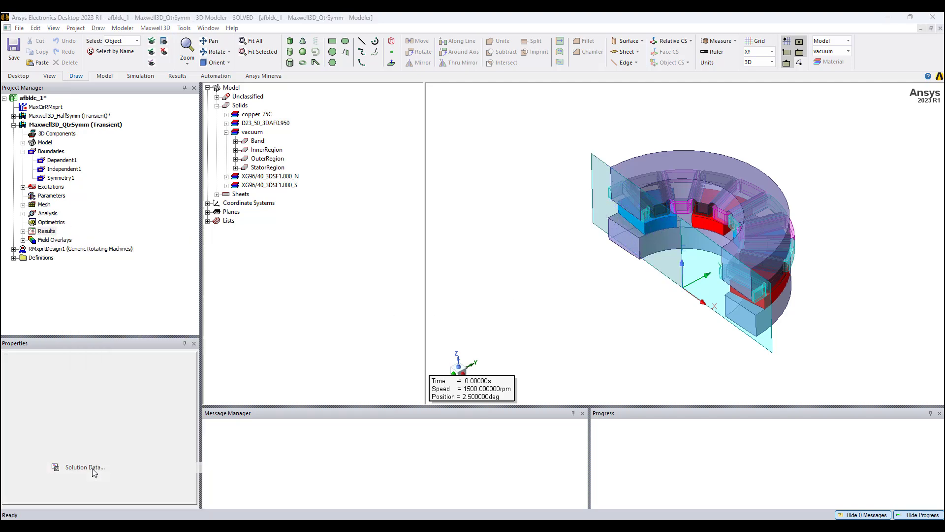
- Show the Maxwell3D_QtrSymm Solution Data profile with total solve time near 17 minutes
click(84, 467)
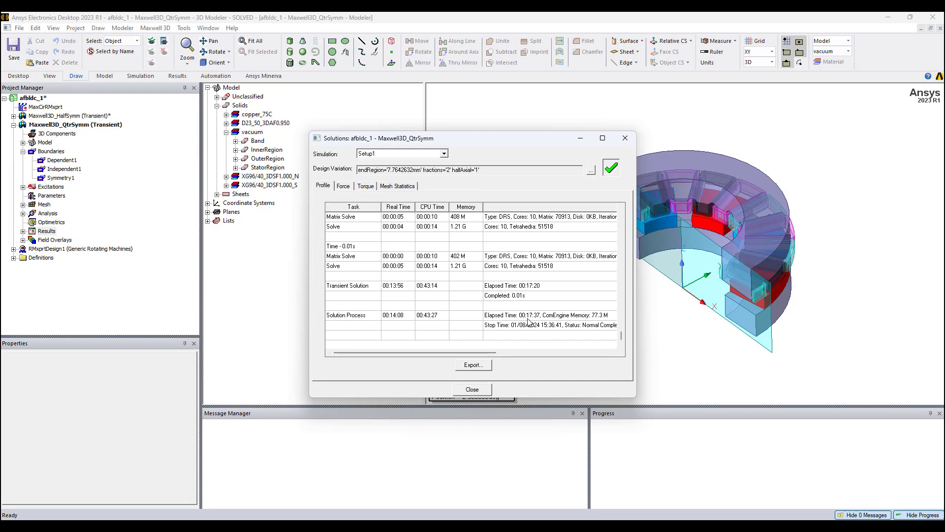
mouse_move(537, 320)
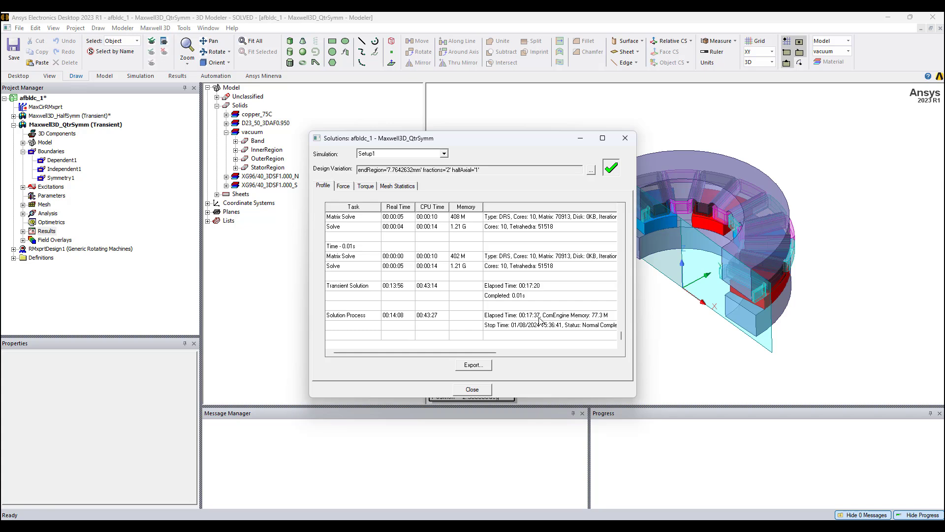
mouse_move(538, 323)
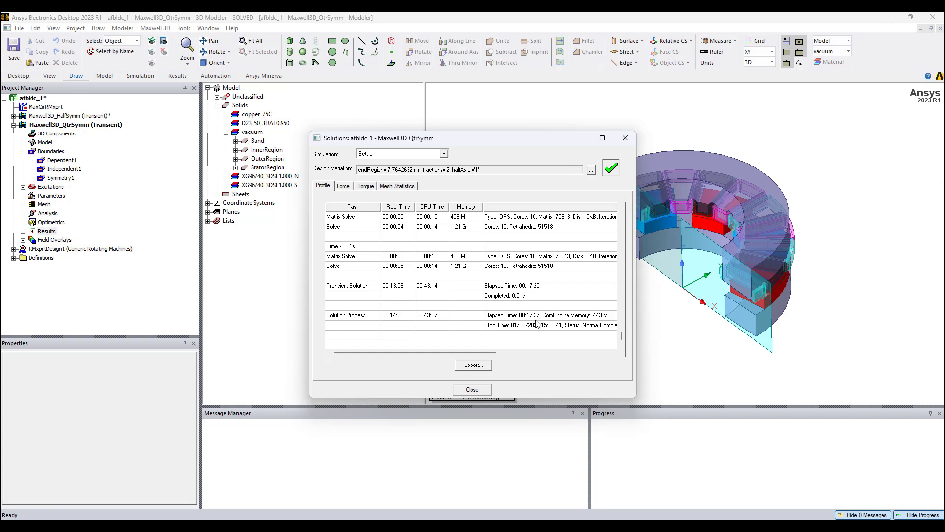
mouse_move(625, 138)
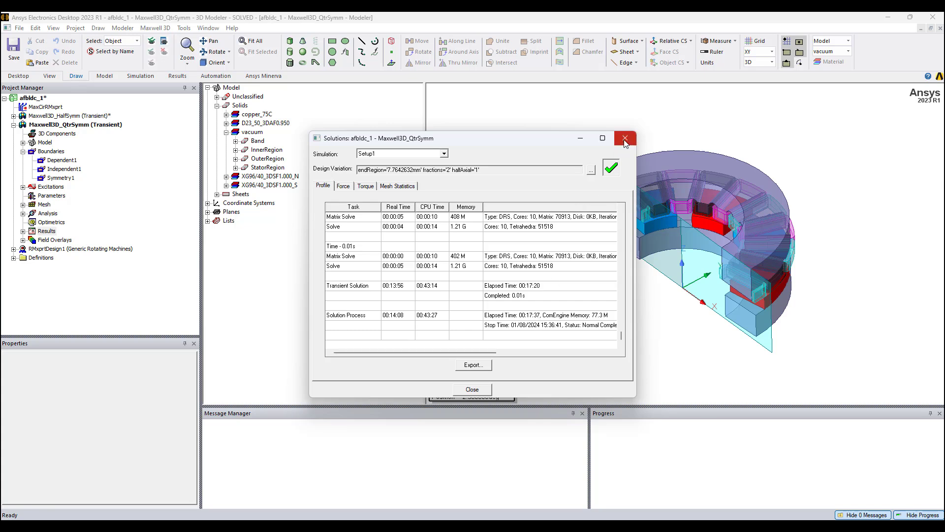
- Close the Solutions dialog and add a millimetre Ruler scale bar under the model
click(624, 138)
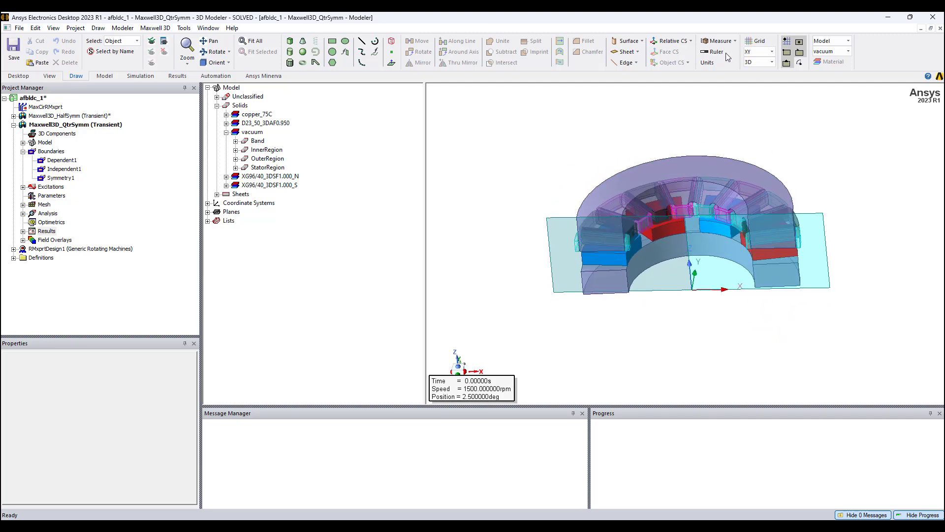
click(715, 53)
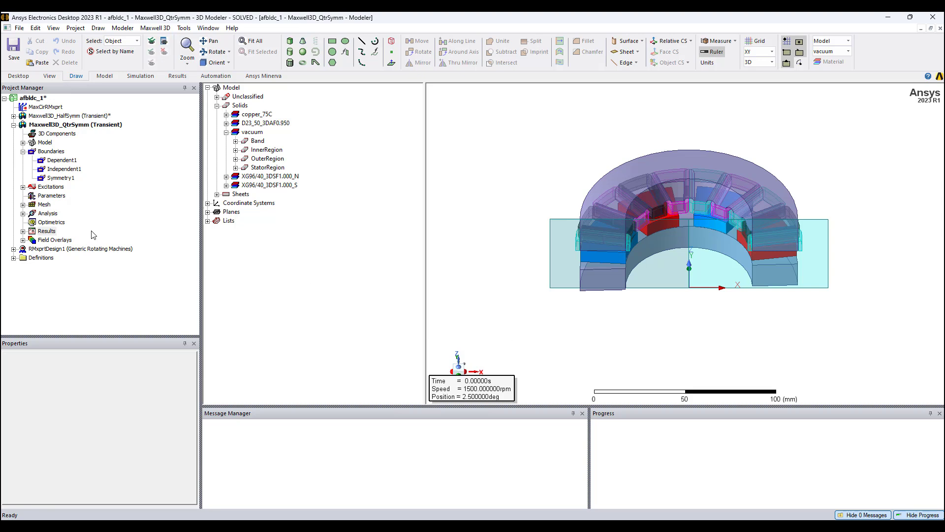
mouse_move(25, 220)
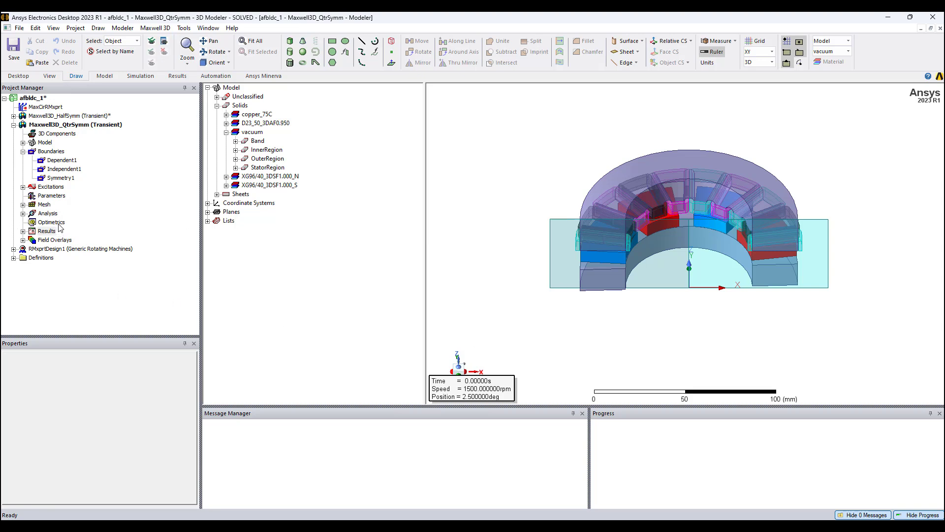
mouse_move(644, 335)
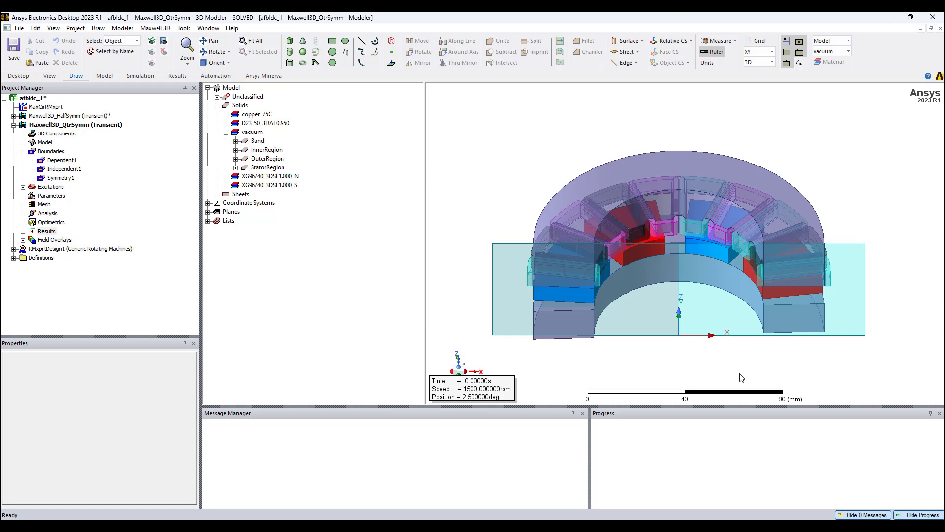
mouse_move(722, 377)
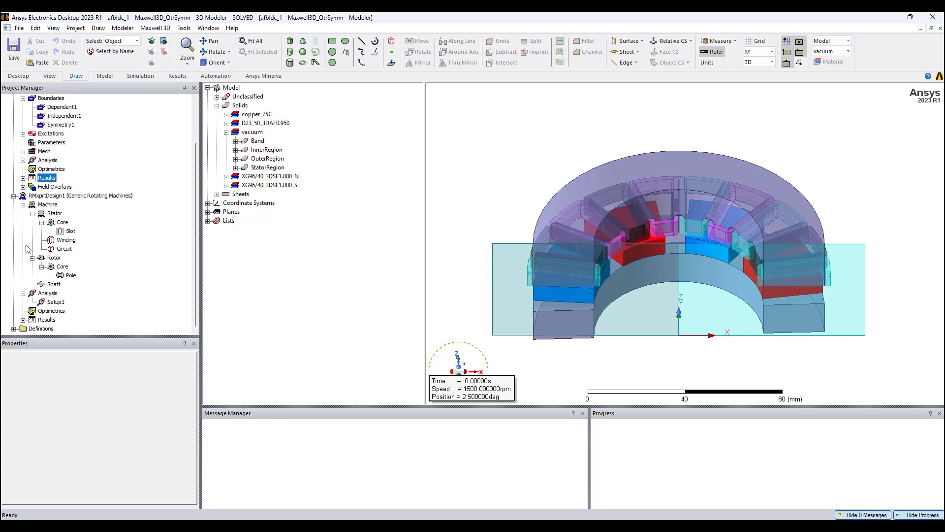
mouse_move(54, 214)
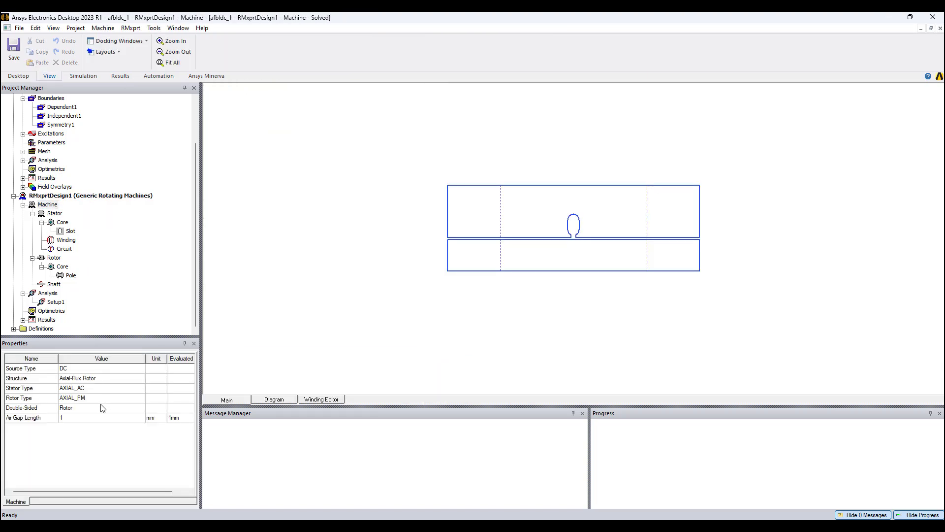
mouse_move(90, 397)
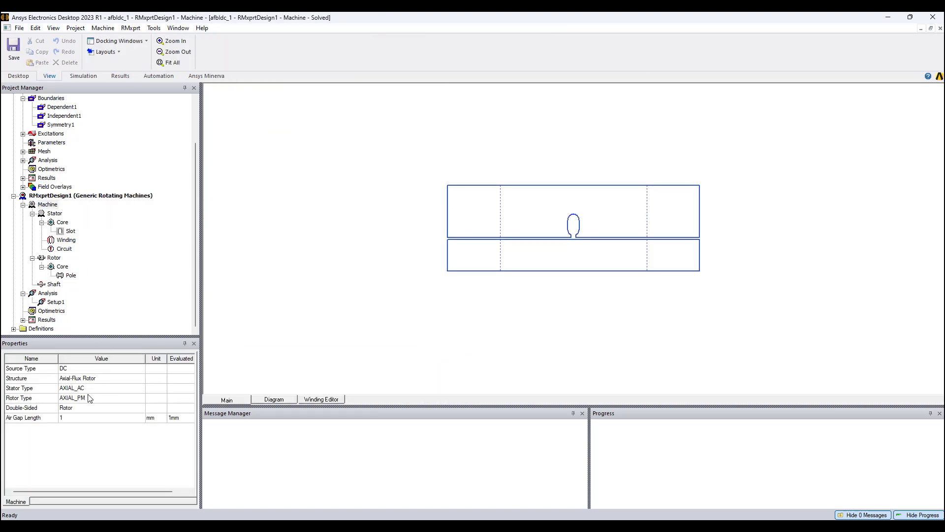
mouse_move(68, 421)
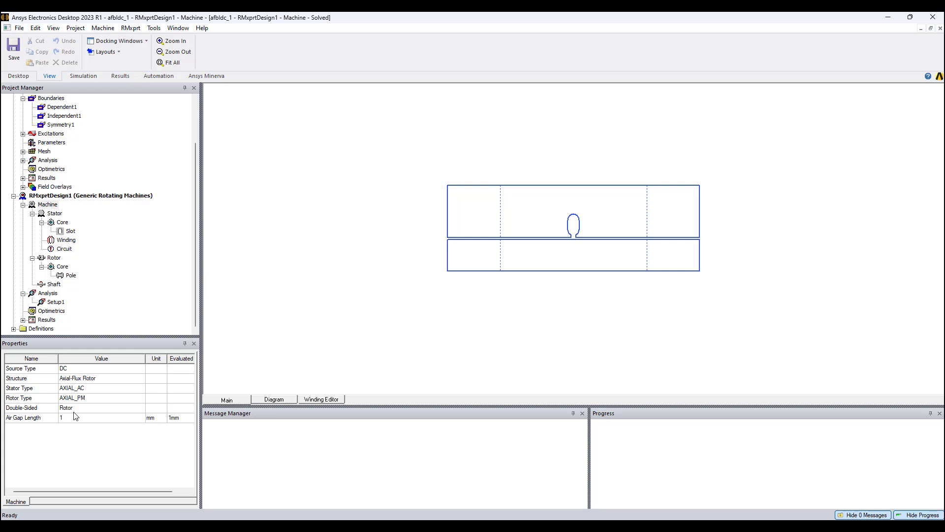
mouse_move(82, 415)
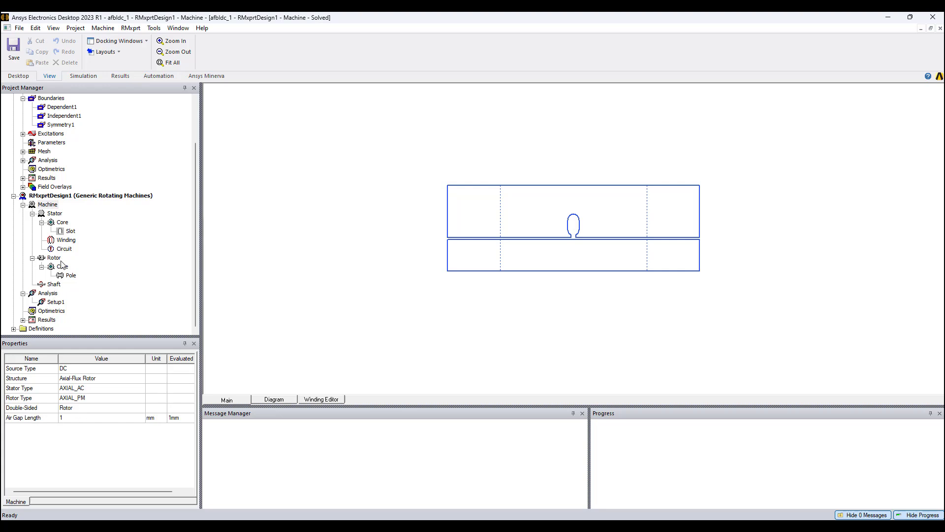
click(65, 249)
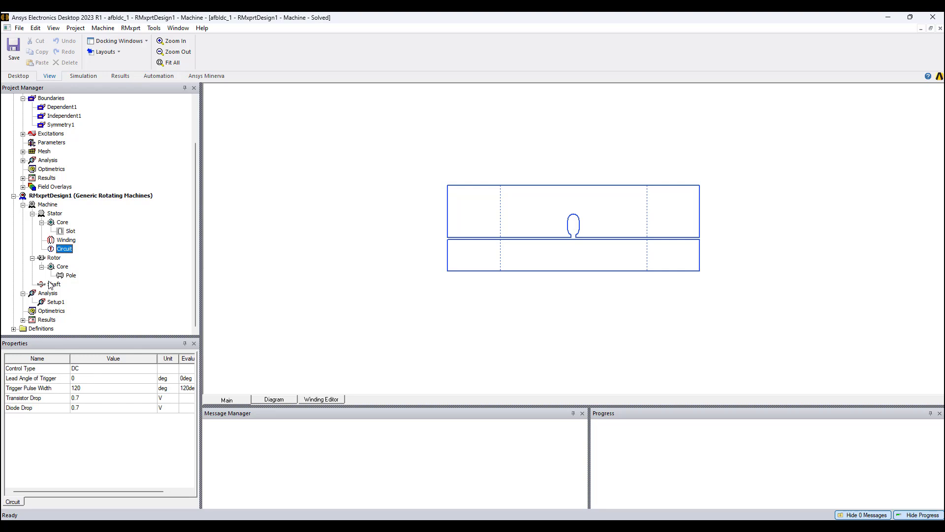
click(62, 267)
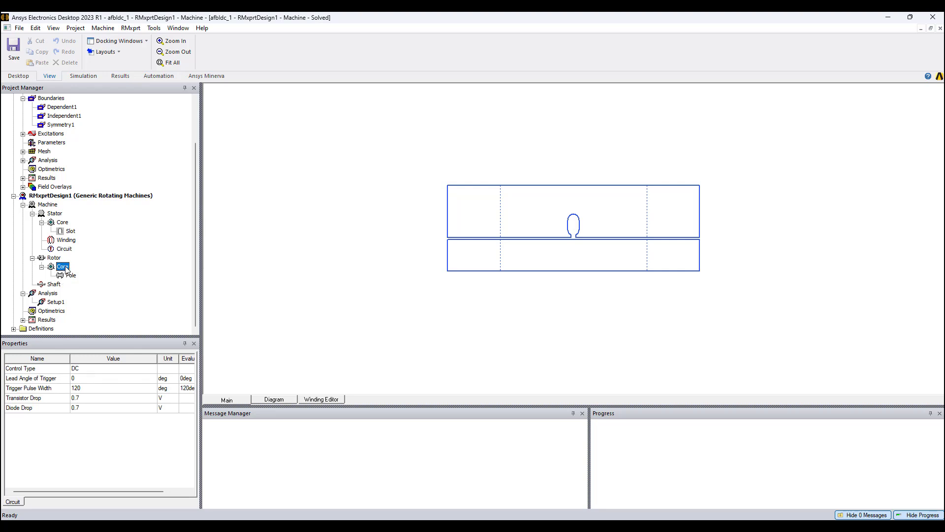
click(62, 267)
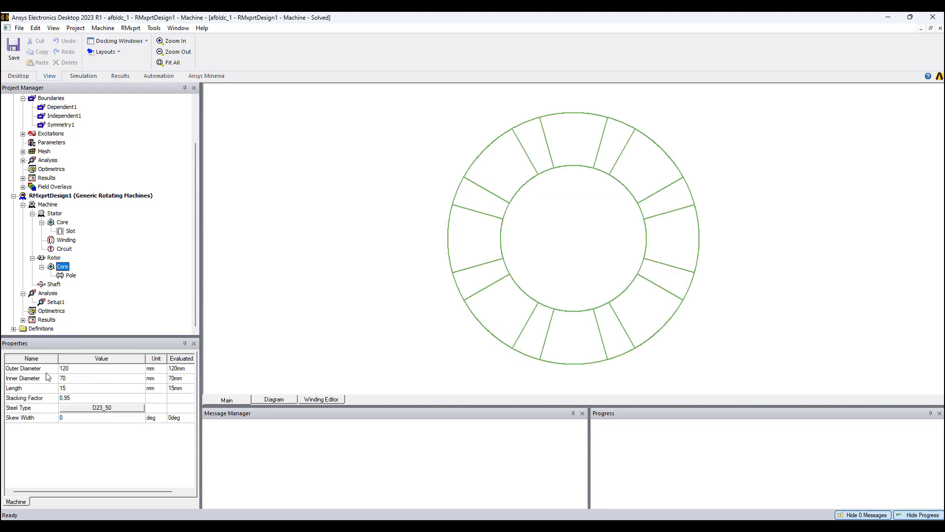
mouse_move(63, 378)
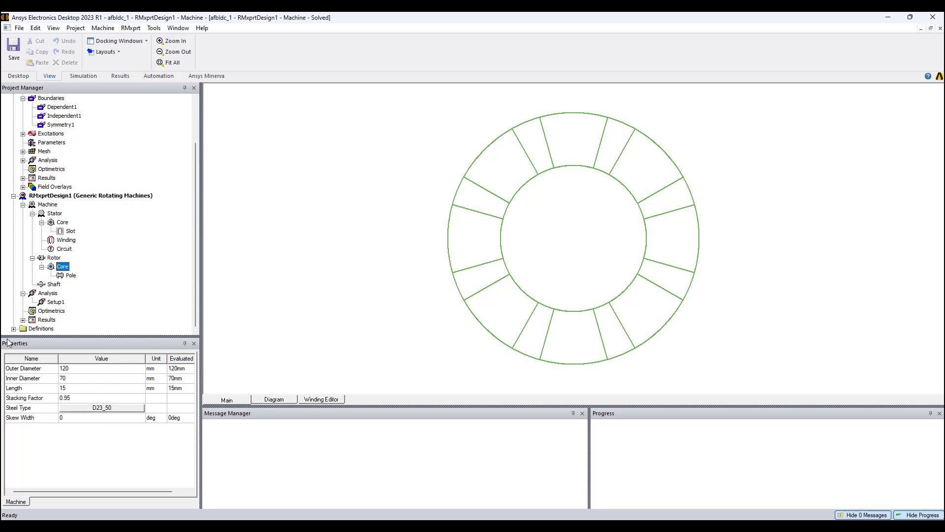
double_click(74, 124)
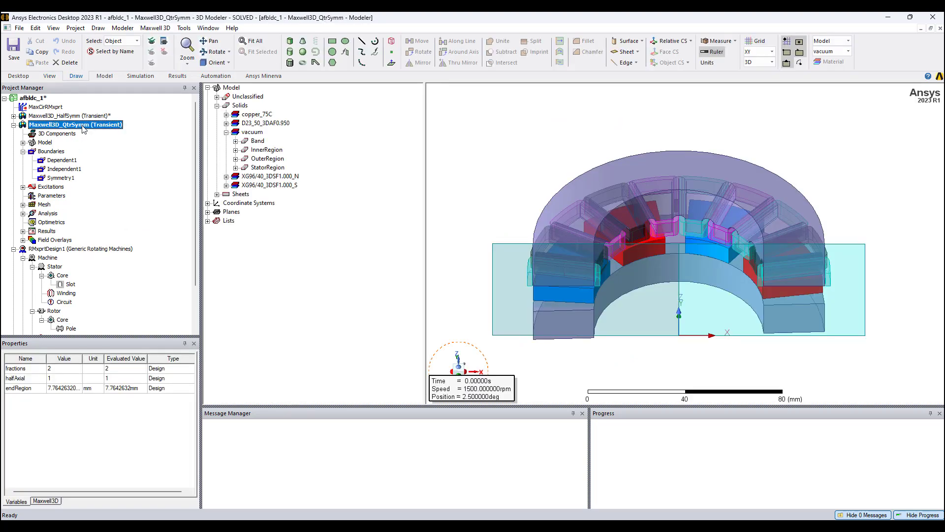